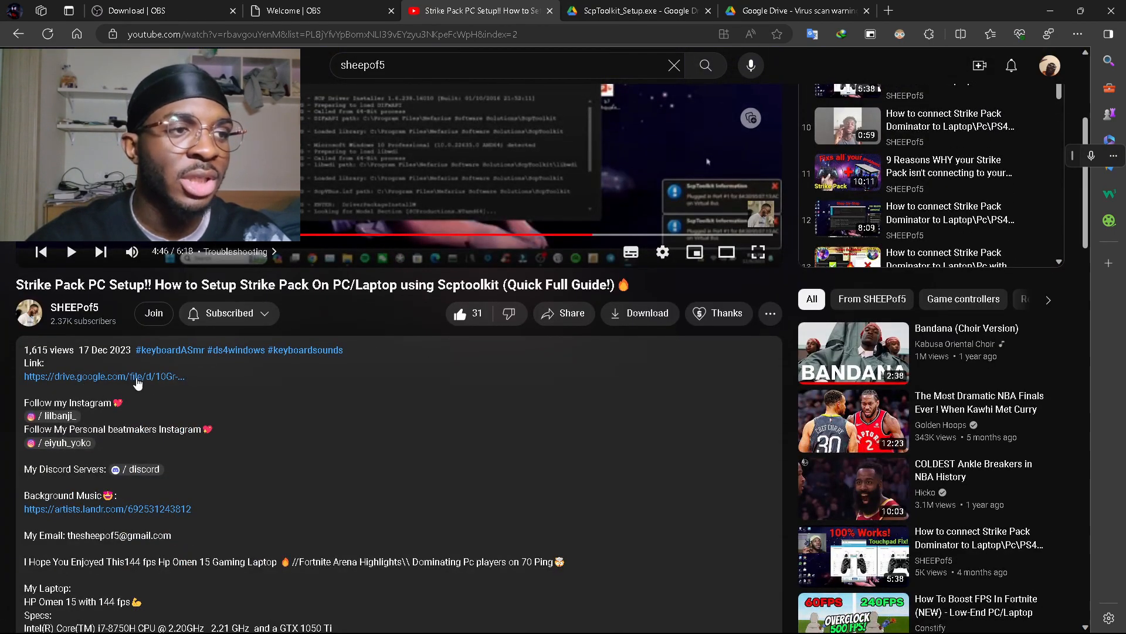
Open the Drive link for ScpToolkit_Setup.exe and start its download.
click(638, 10)
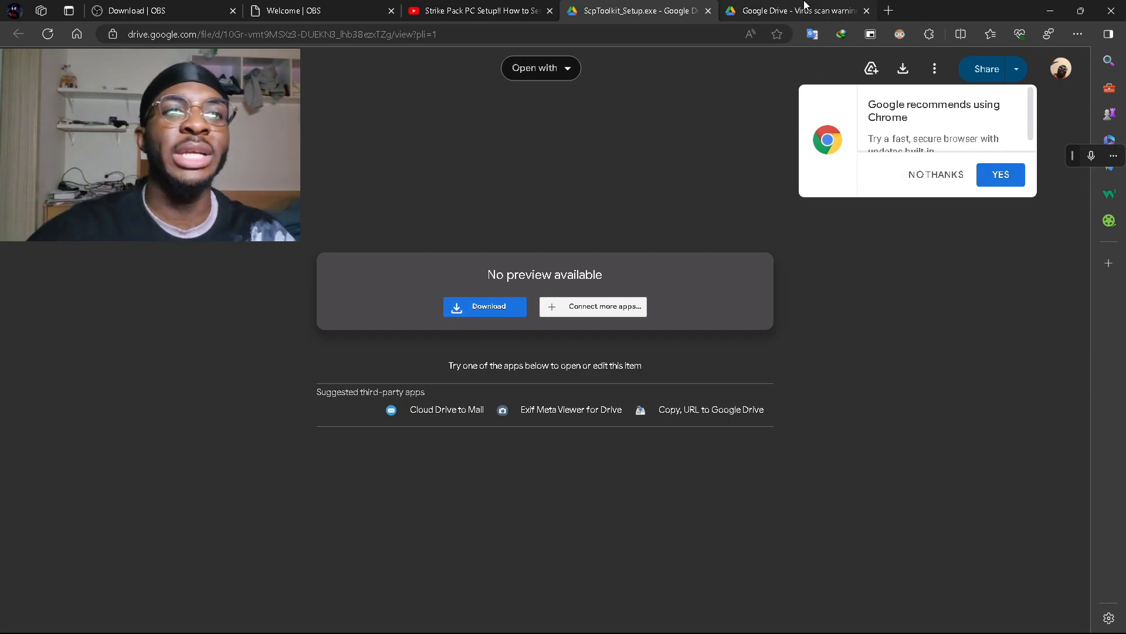
click(485, 306)
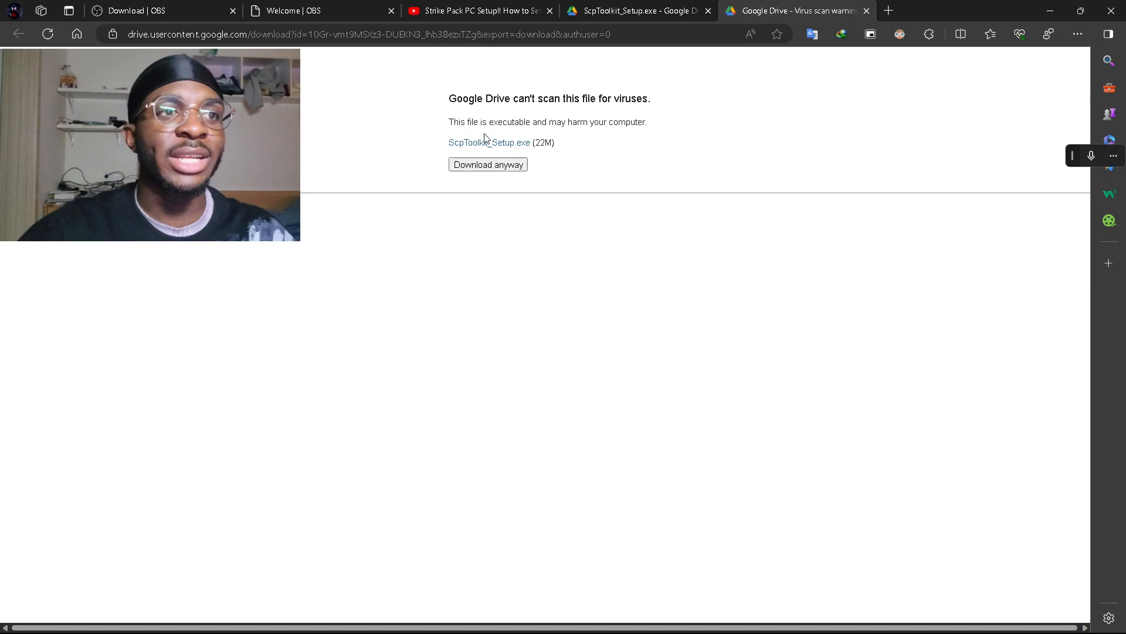
mouse_move(727, 143)
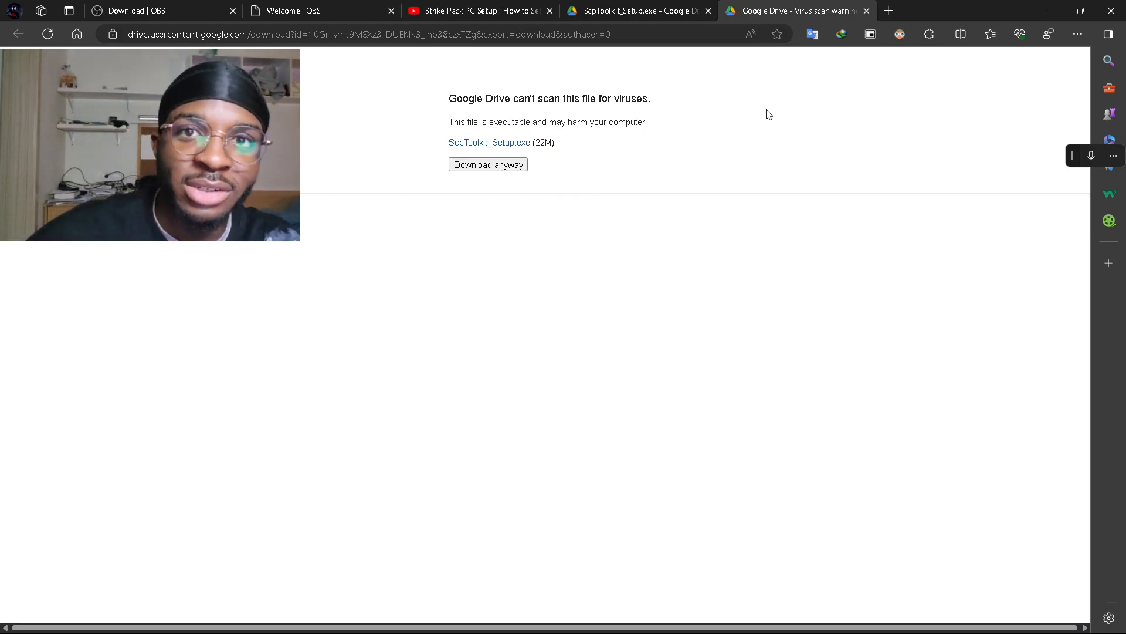
mouse_move(799, 331)
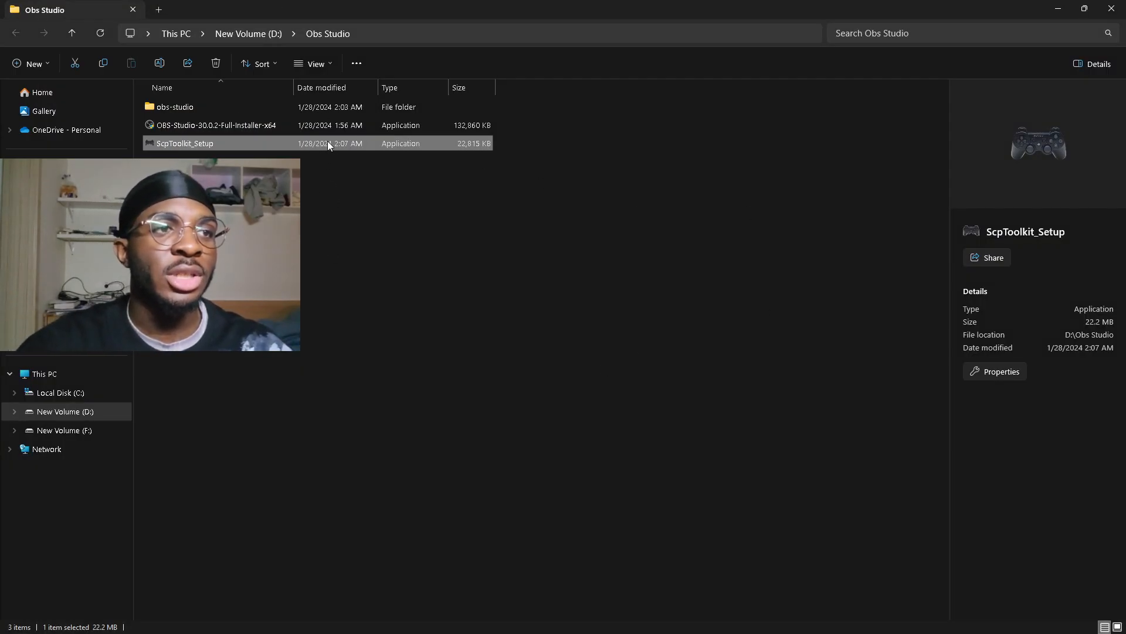
Launch ScpToolkit_Setup, skip the update check, and try downloading the Visual C++ prerequisites.
double_click(185, 143)
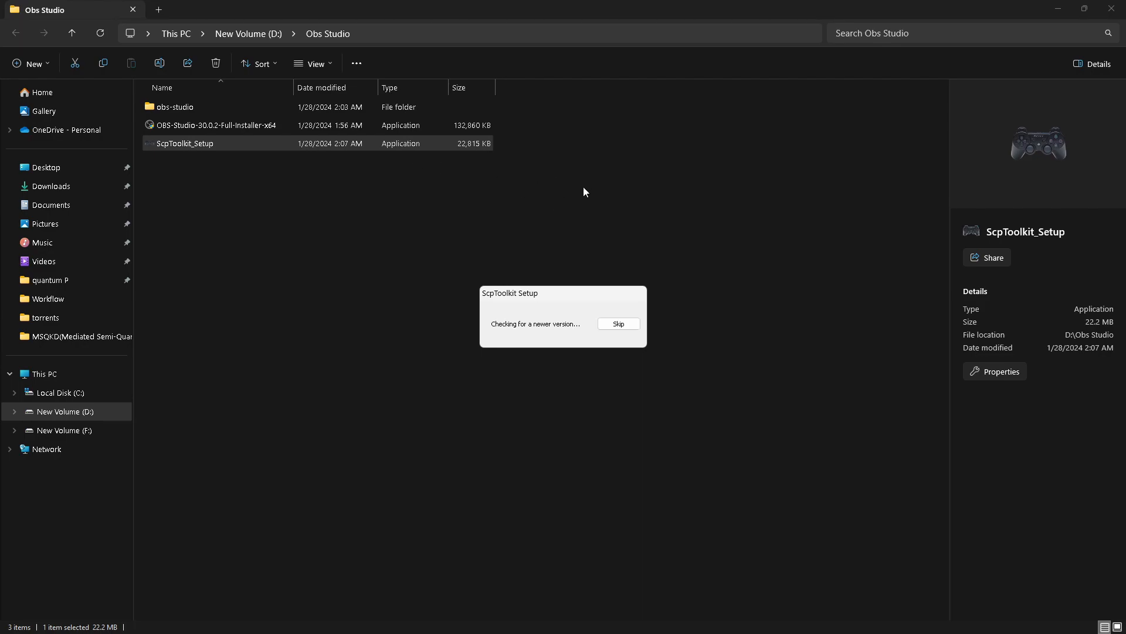
click(619, 323)
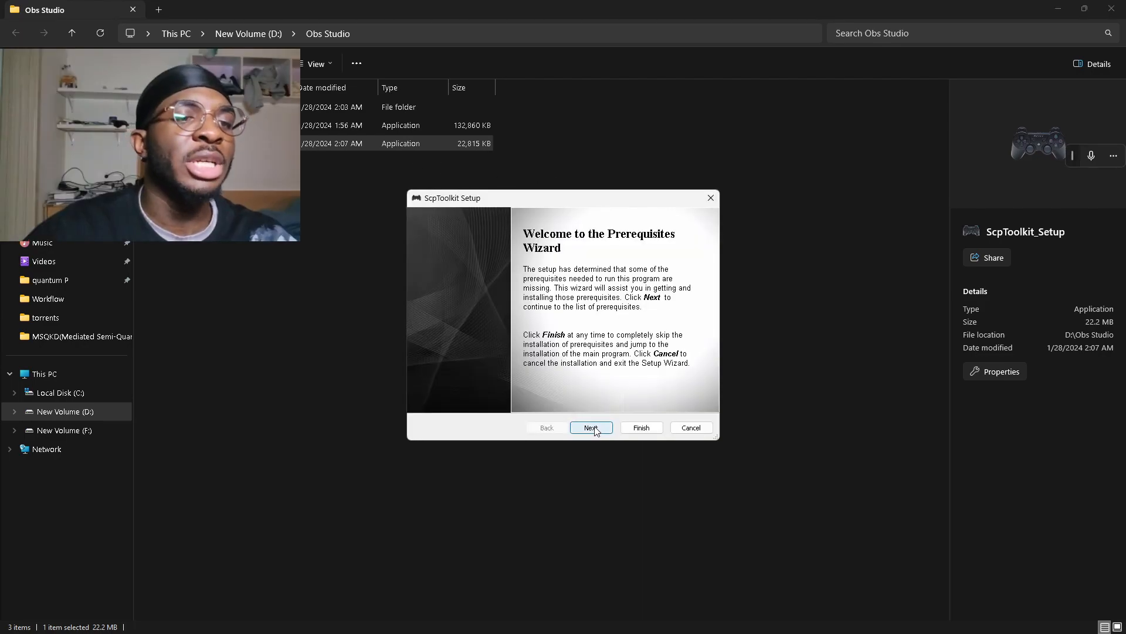
click(592, 428)
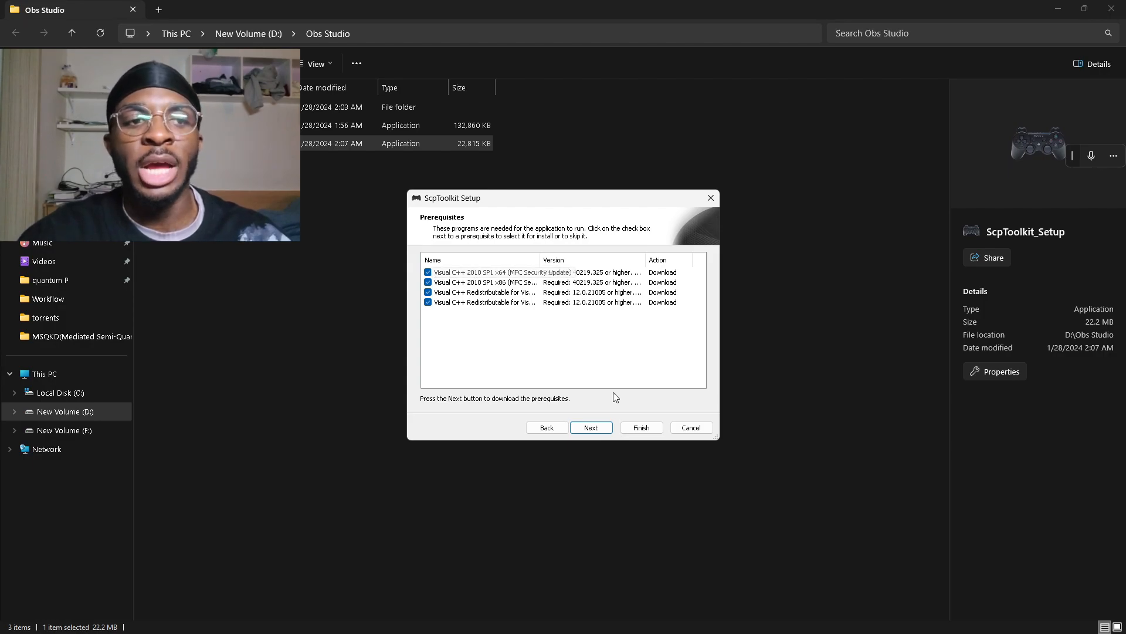
click(591, 427)
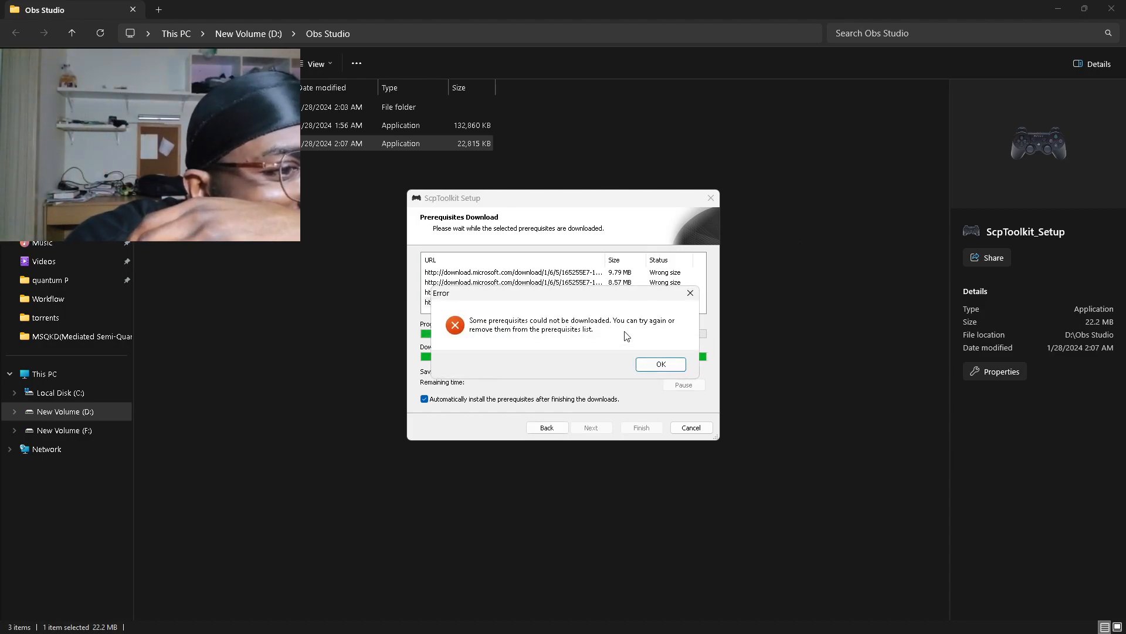
mouse_move(616, 333)
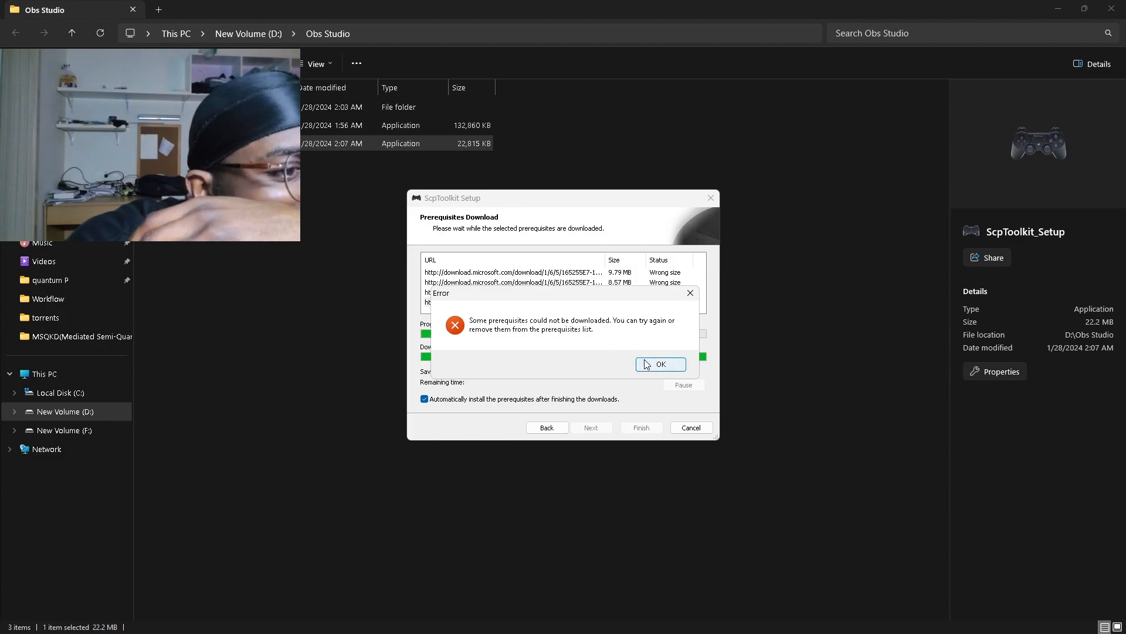
Dismiss the download error and toggle the Visual C++ Redistributable 12.0 checkboxes in the prerequisites list.
click(661, 364)
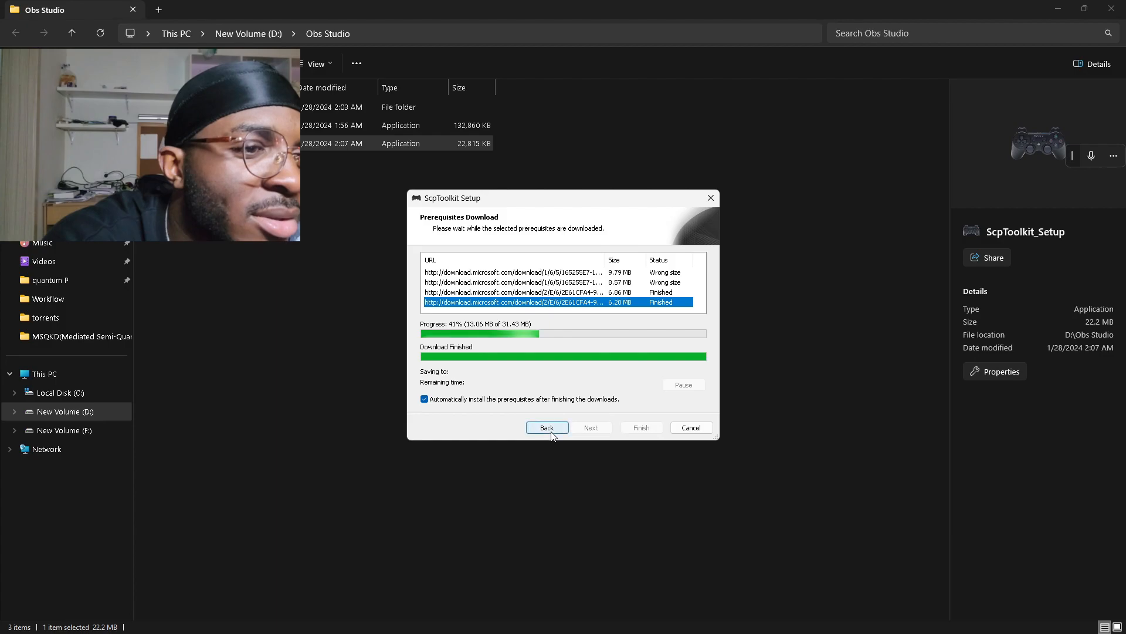
click(546, 427)
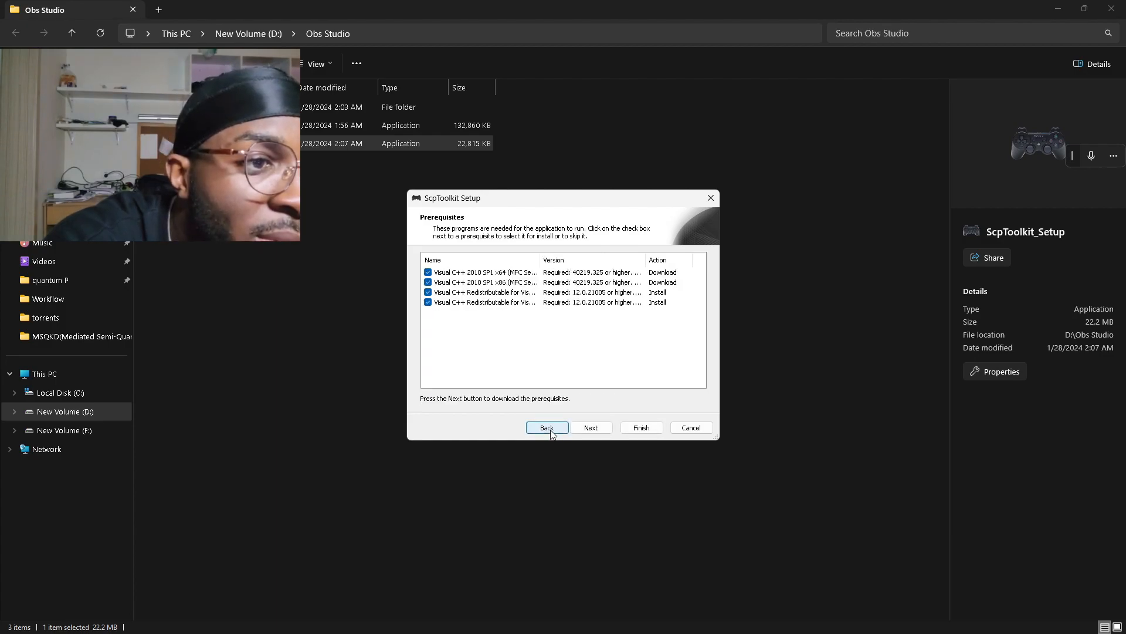
click(485, 292)
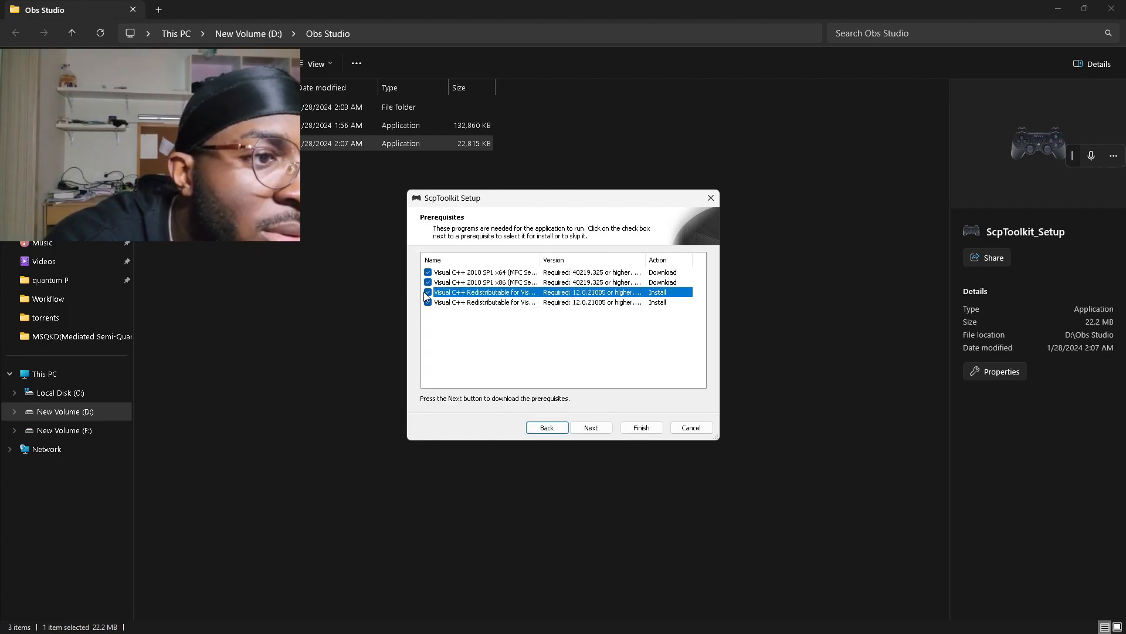
click(428, 292)
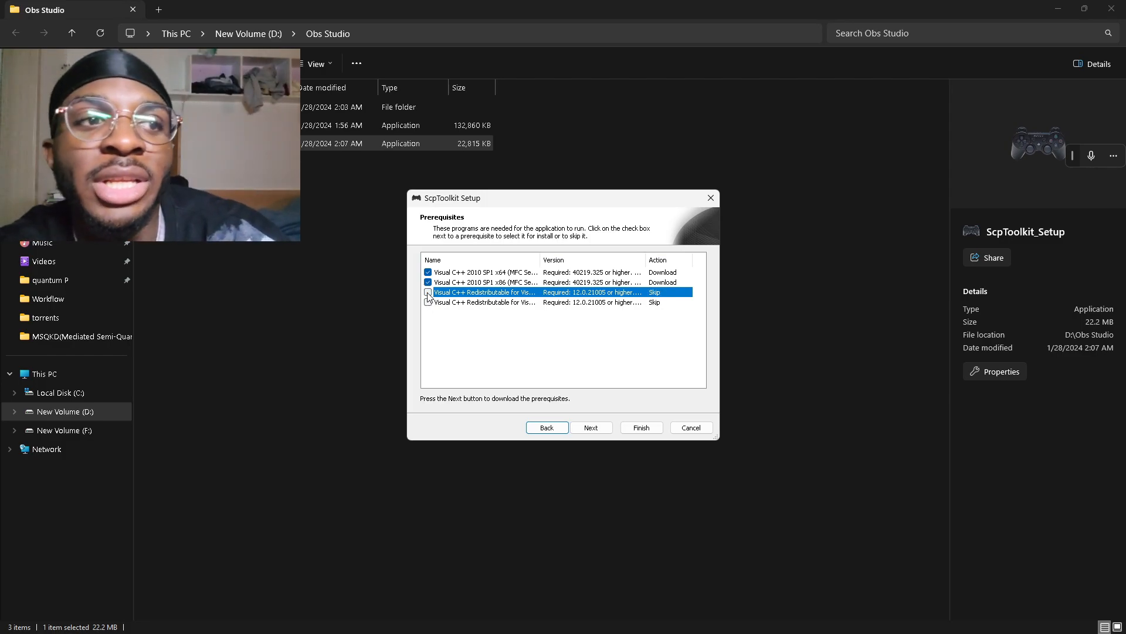
click(427, 292)
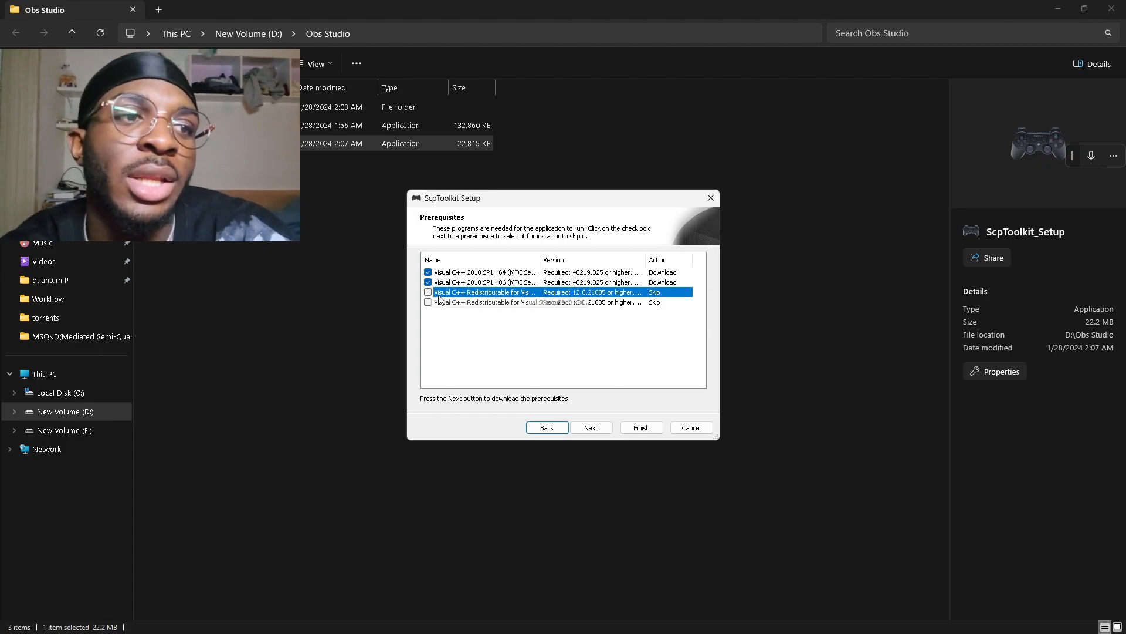
click(428, 292)
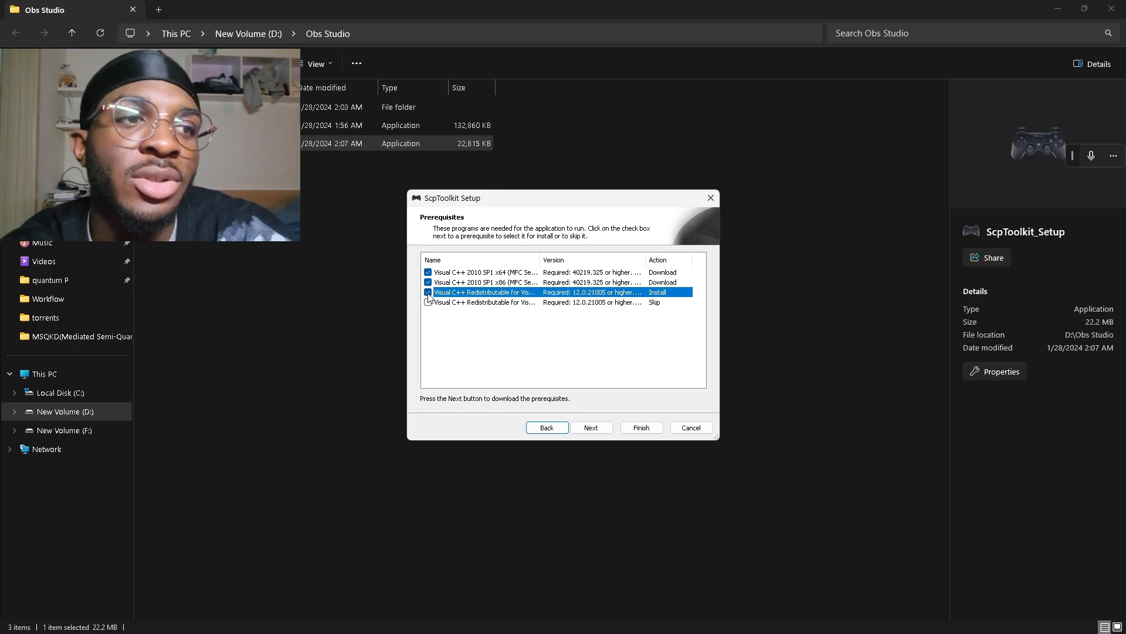
click(428, 292)
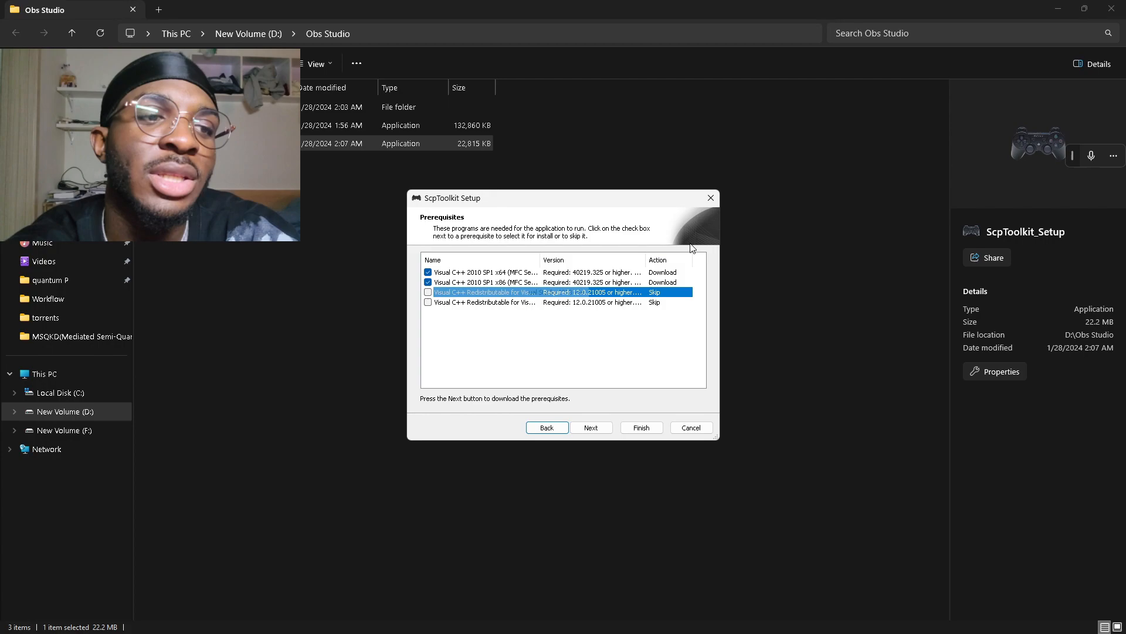
Retry the failed download, then mark both Visual C++ Redistributable 12.0 entries to install.
click(591, 427)
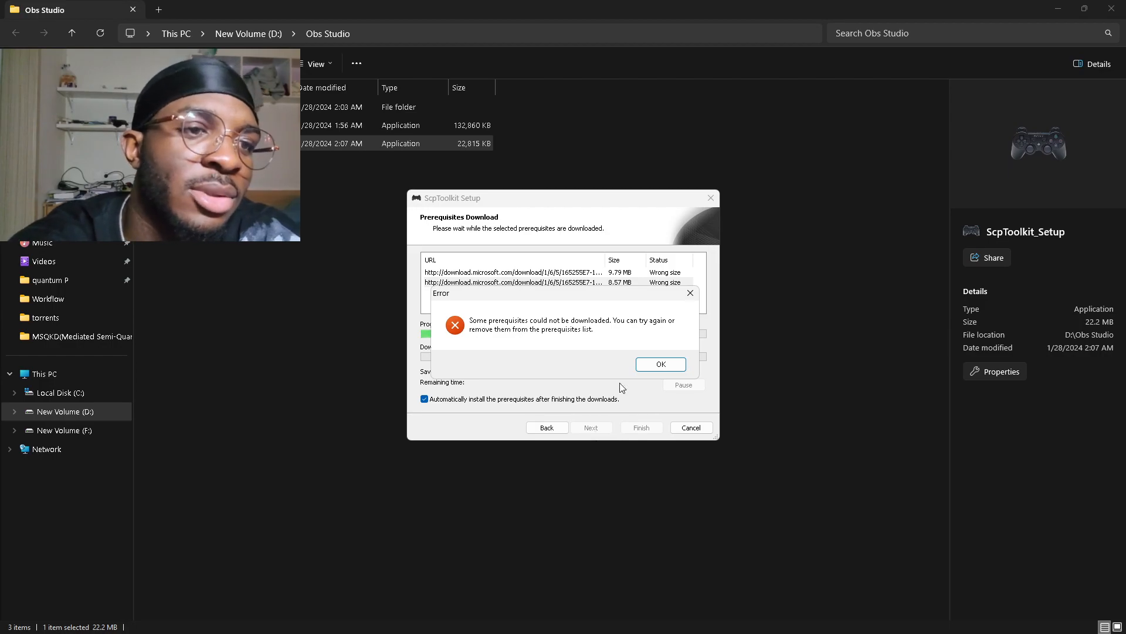
click(660, 365)
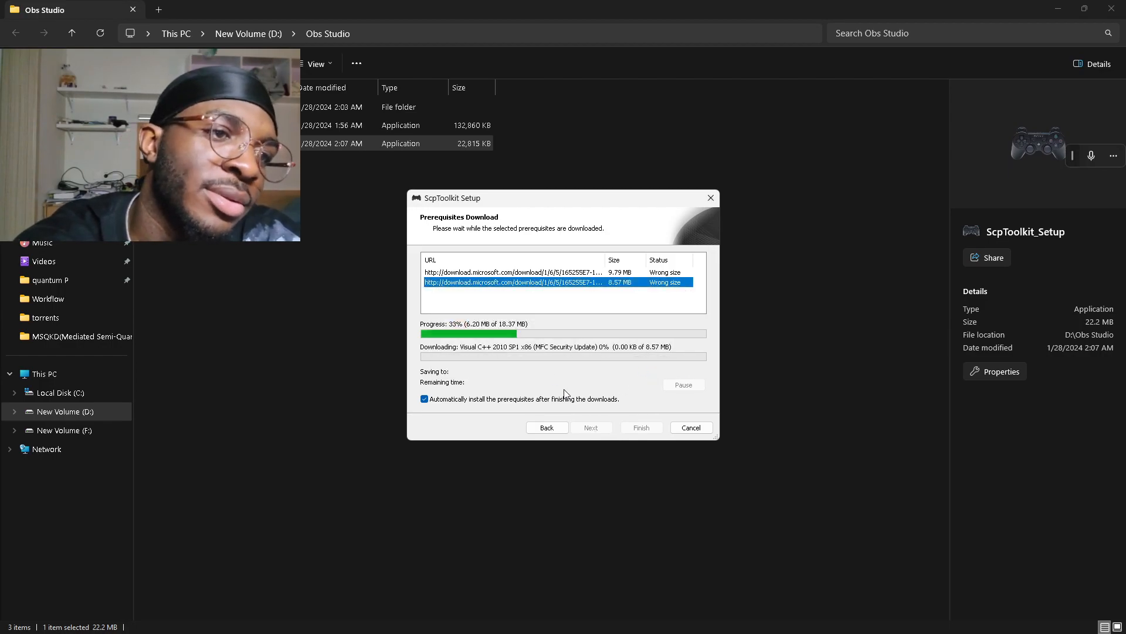
click(547, 427)
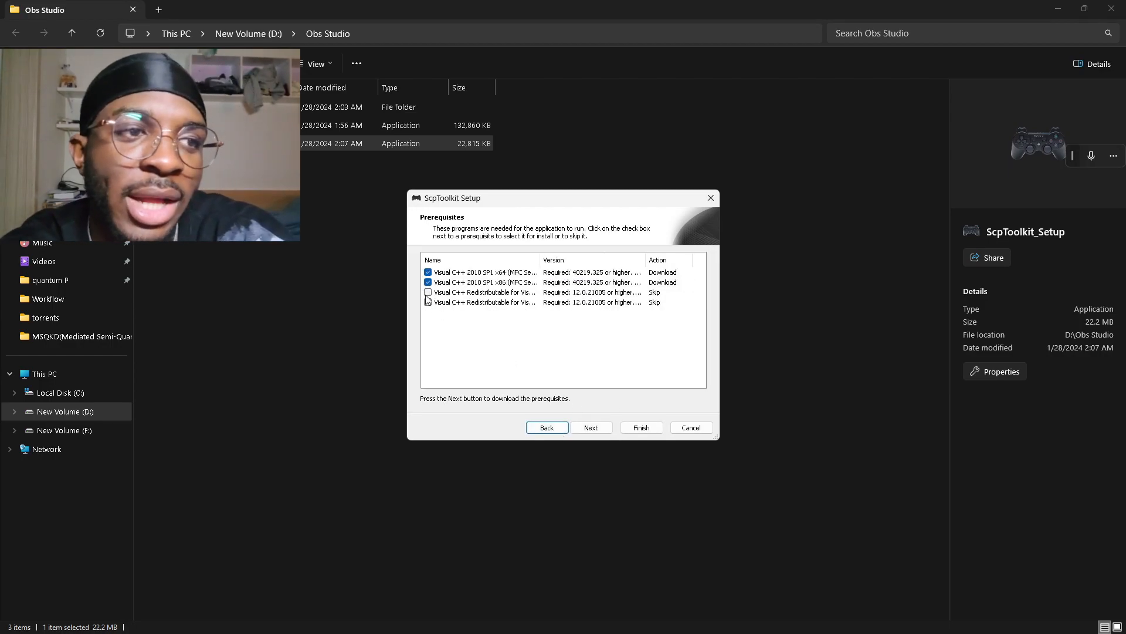
click(427, 291)
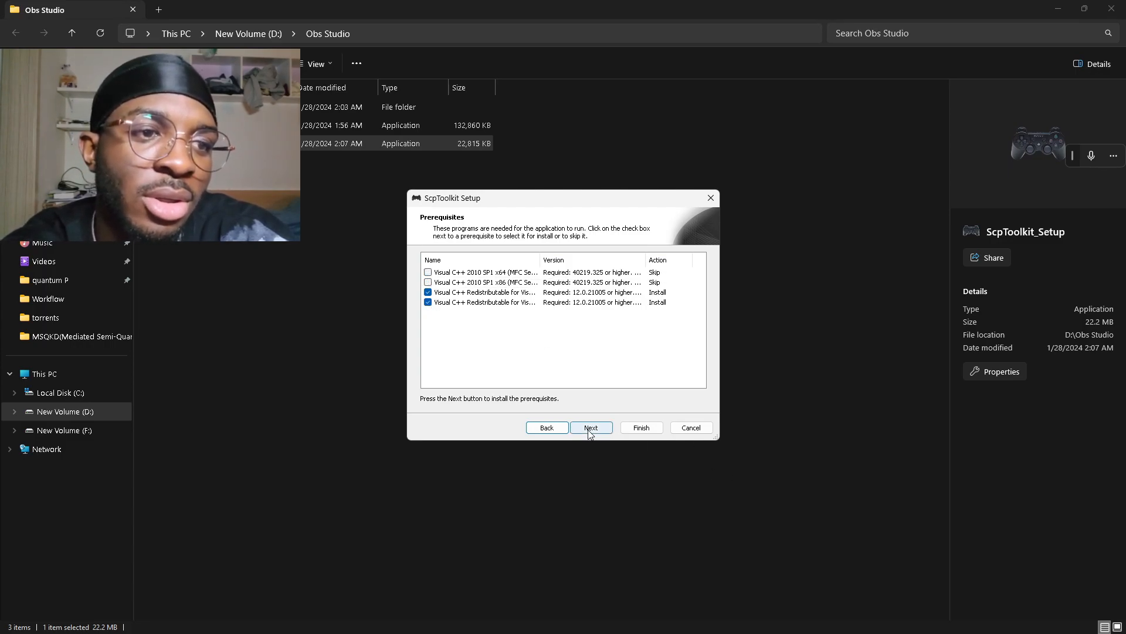
Install the x64 and x86 Visual C++ 2013 Redistributables, accepting each license.
click(591, 427)
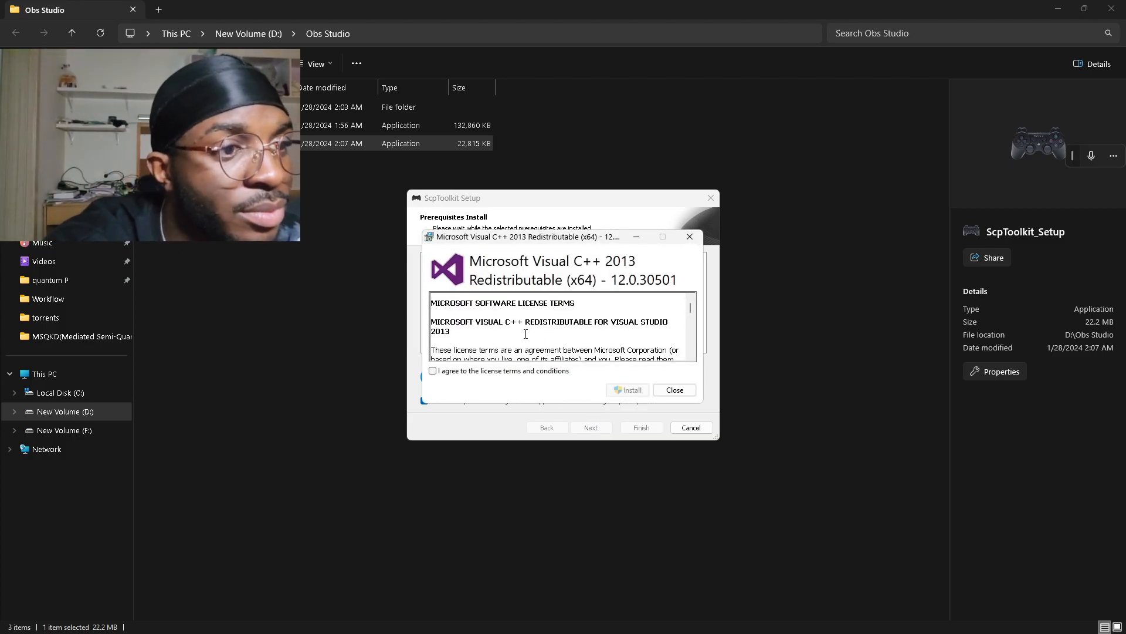
click(433, 370)
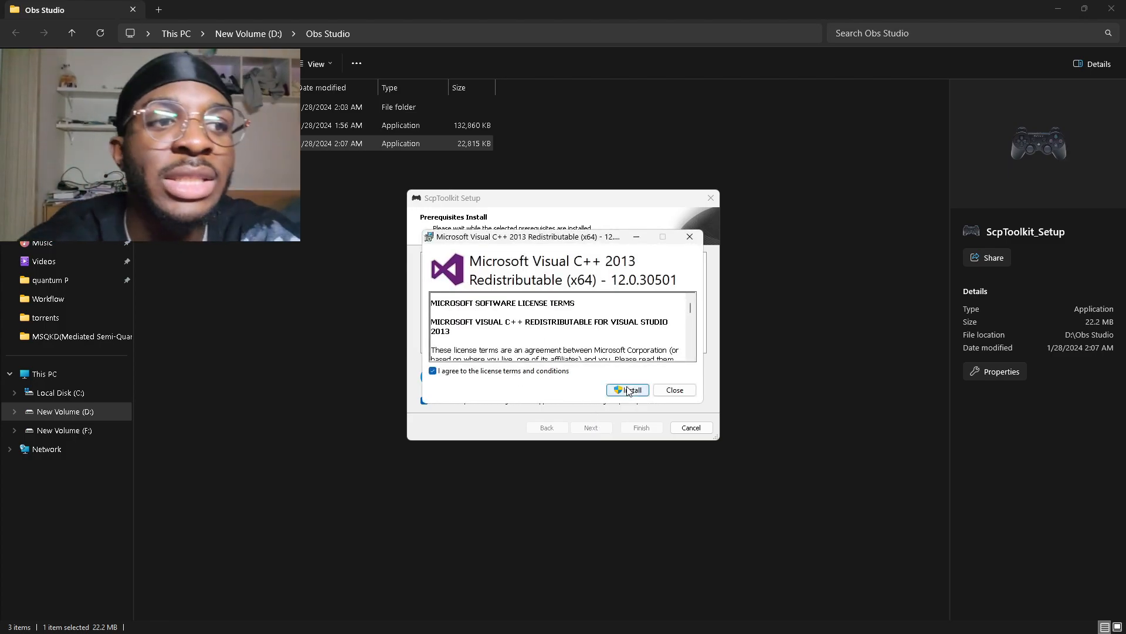
click(628, 389)
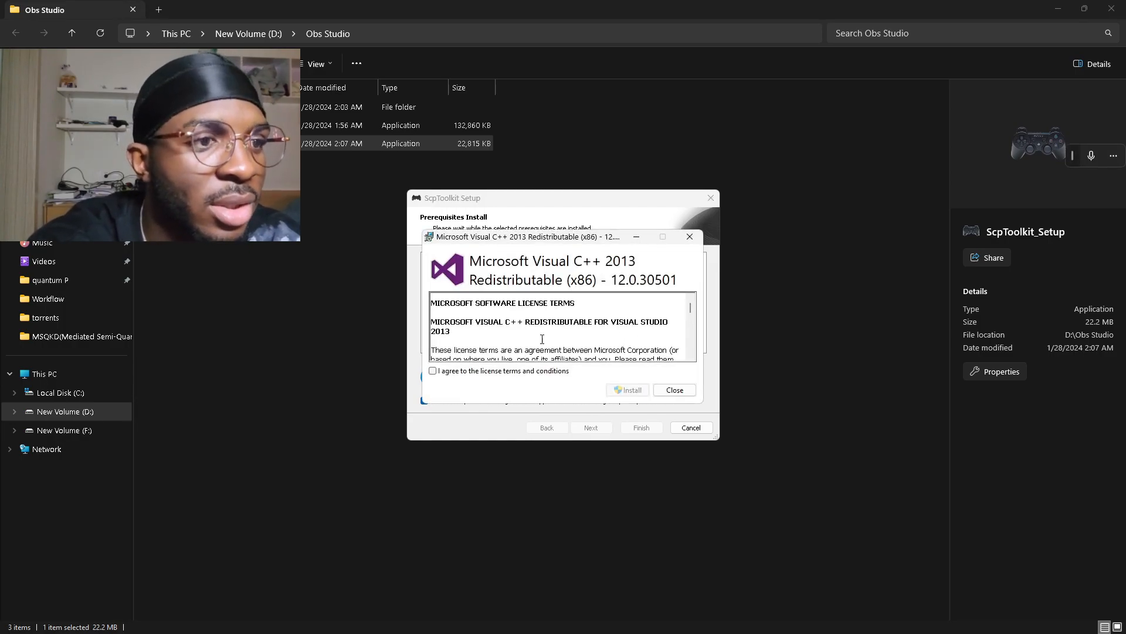
click(432, 370)
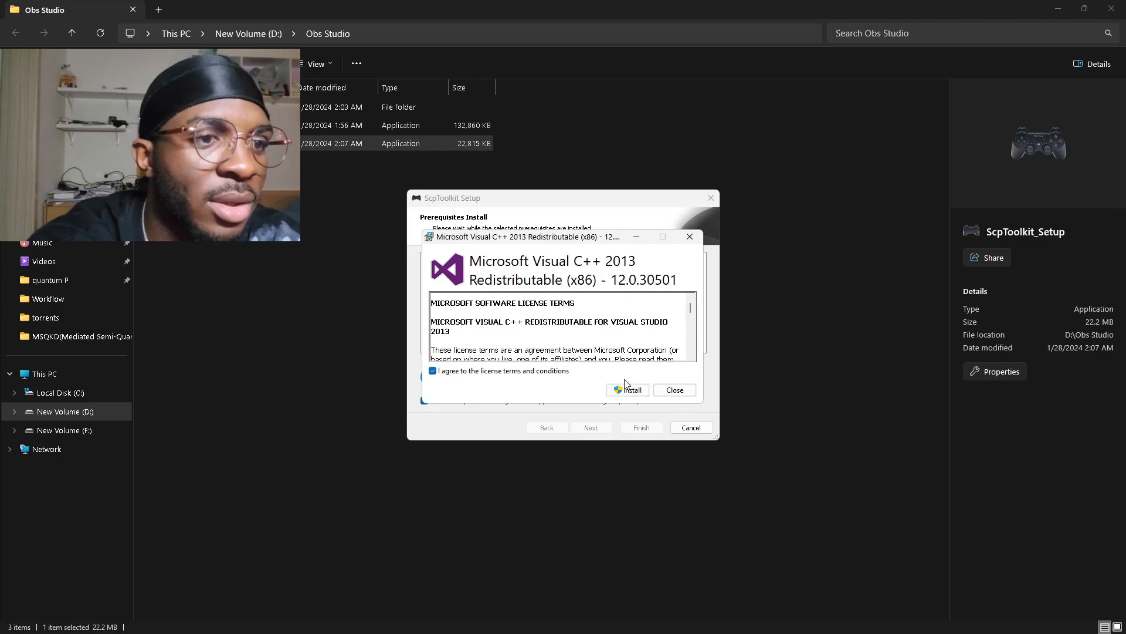
click(627, 390)
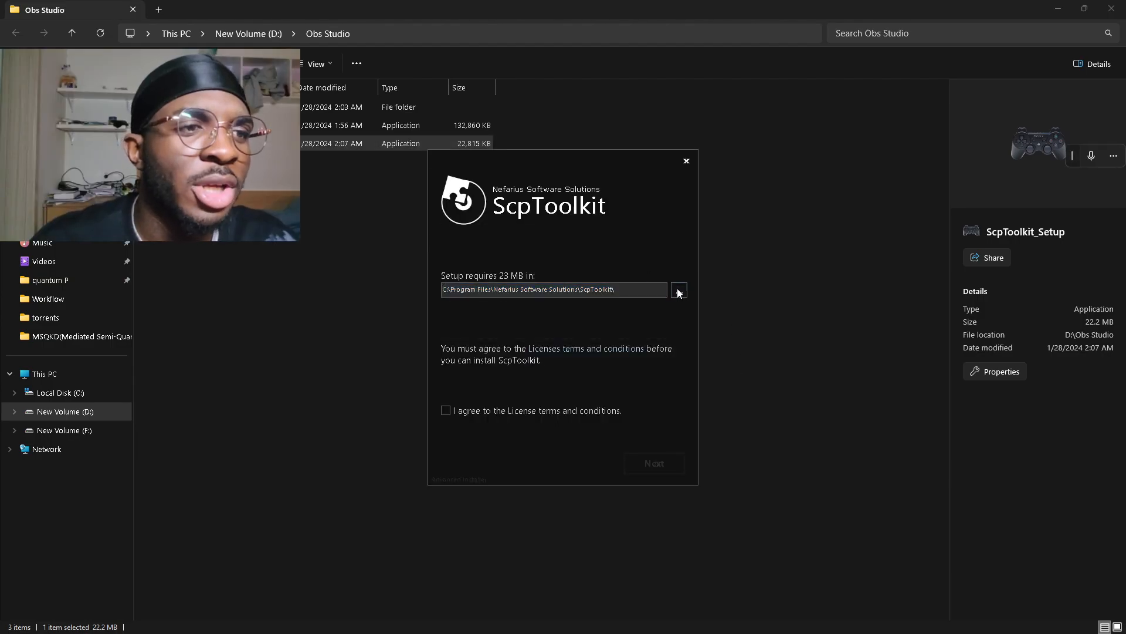
Install ScpToolkit's default features into D:\Obs Studio after accepting the license.
click(679, 290)
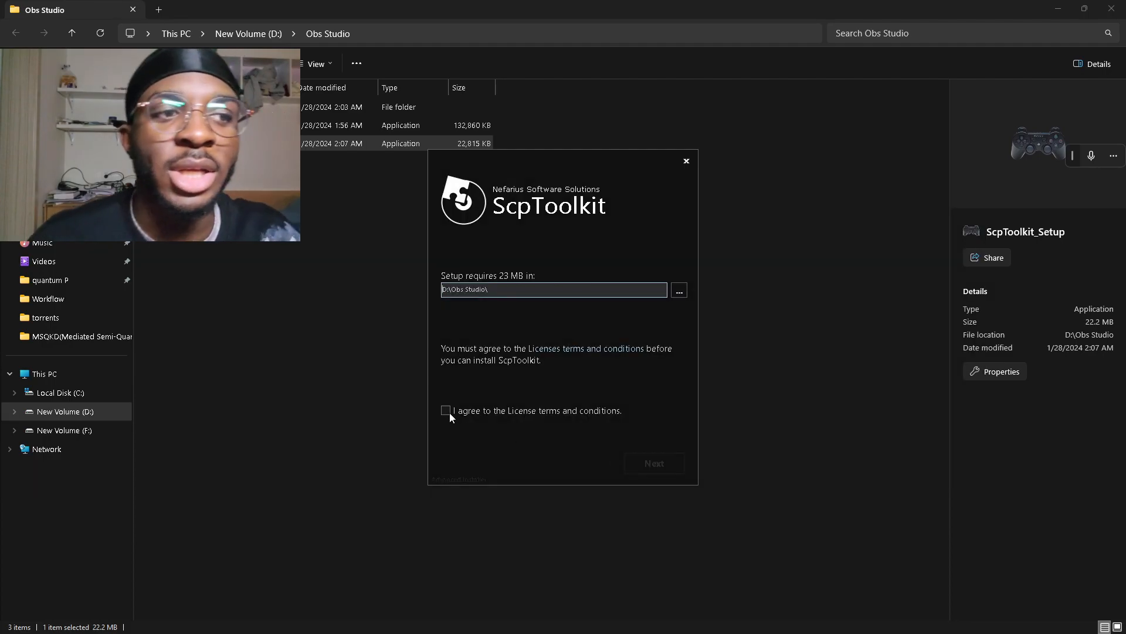
click(446, 410)
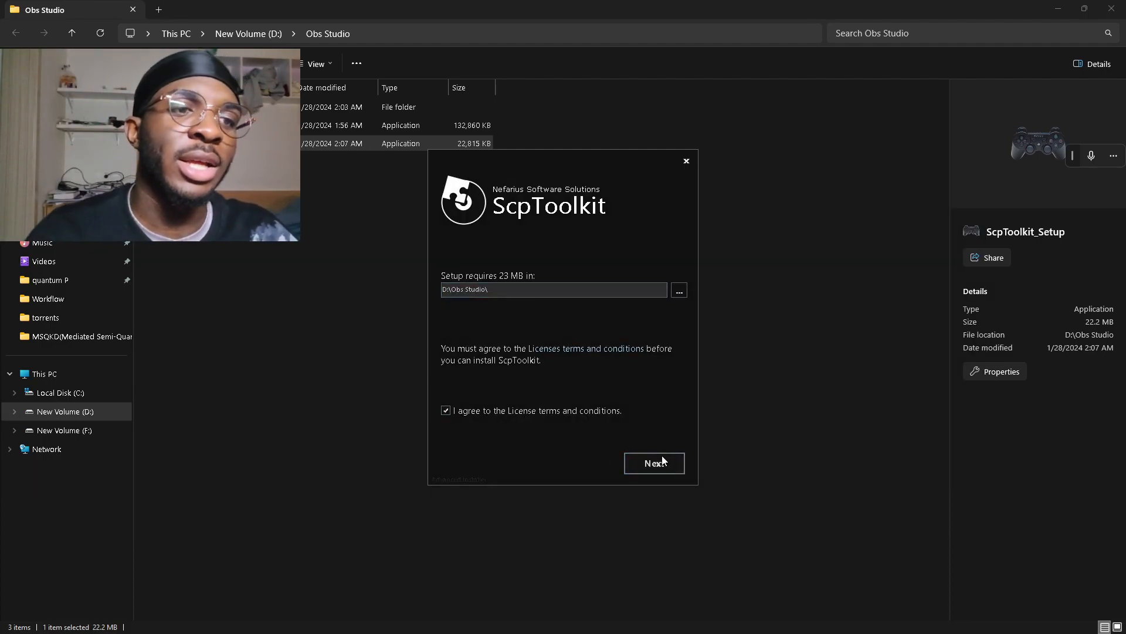
click(654, 463)
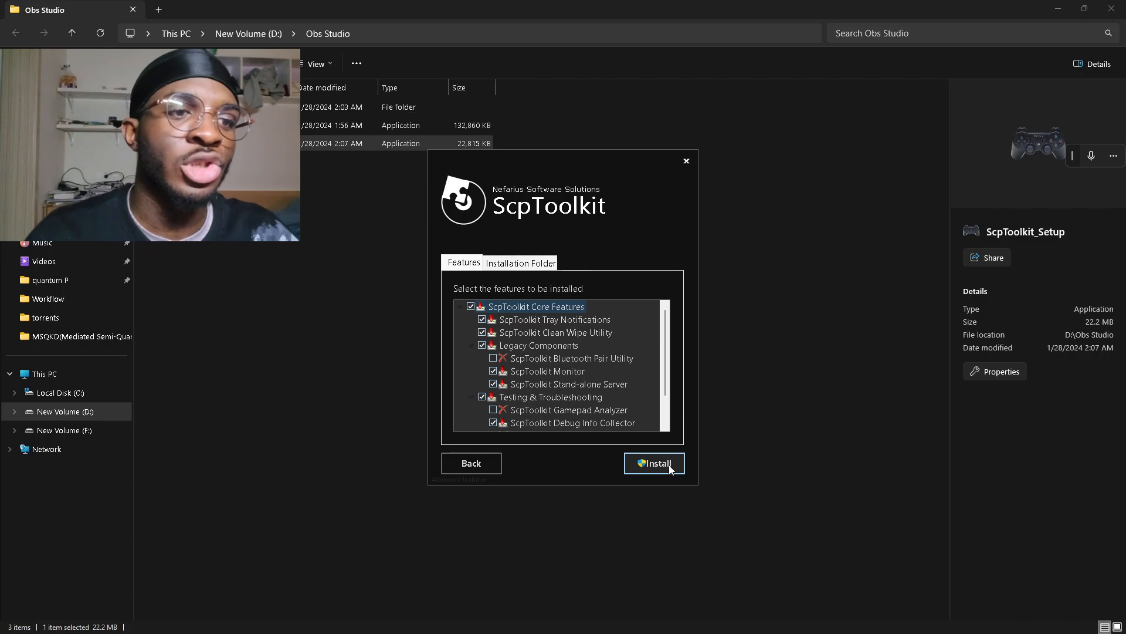
click(656, 462)
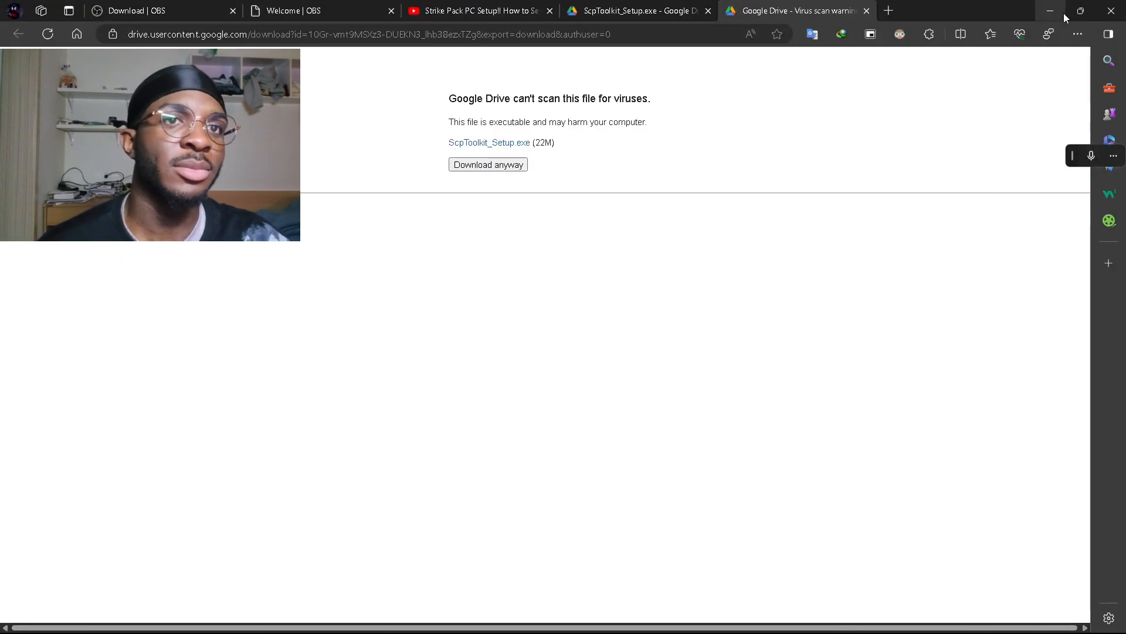
mouse_move(1066, 11)
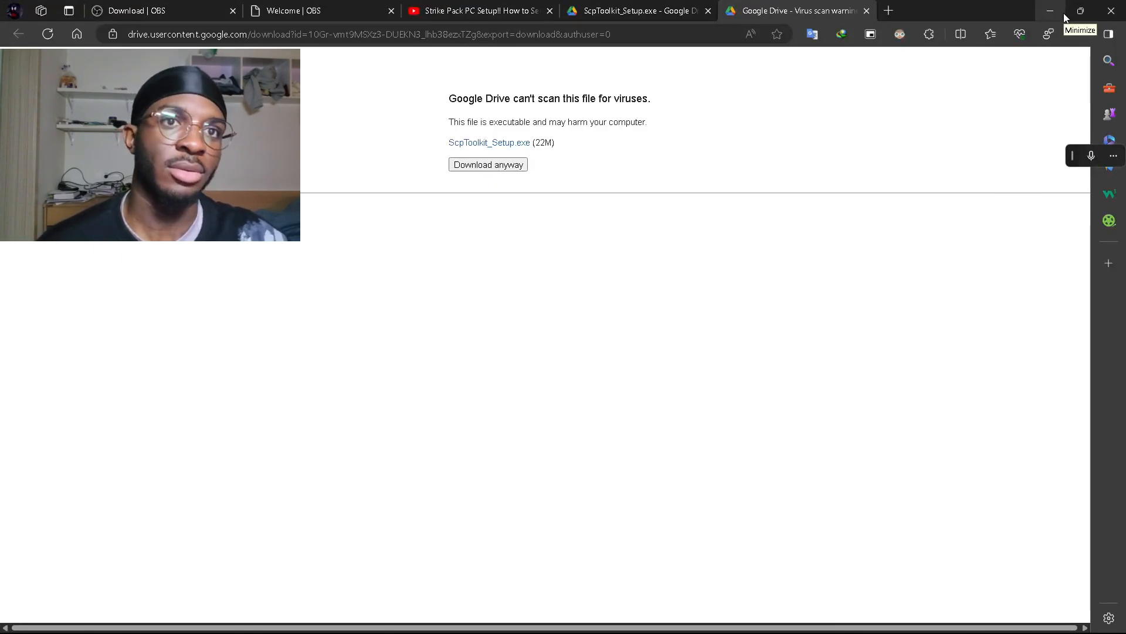
Minimise the Edge window to reveal the desktop.
click(1051, 11)
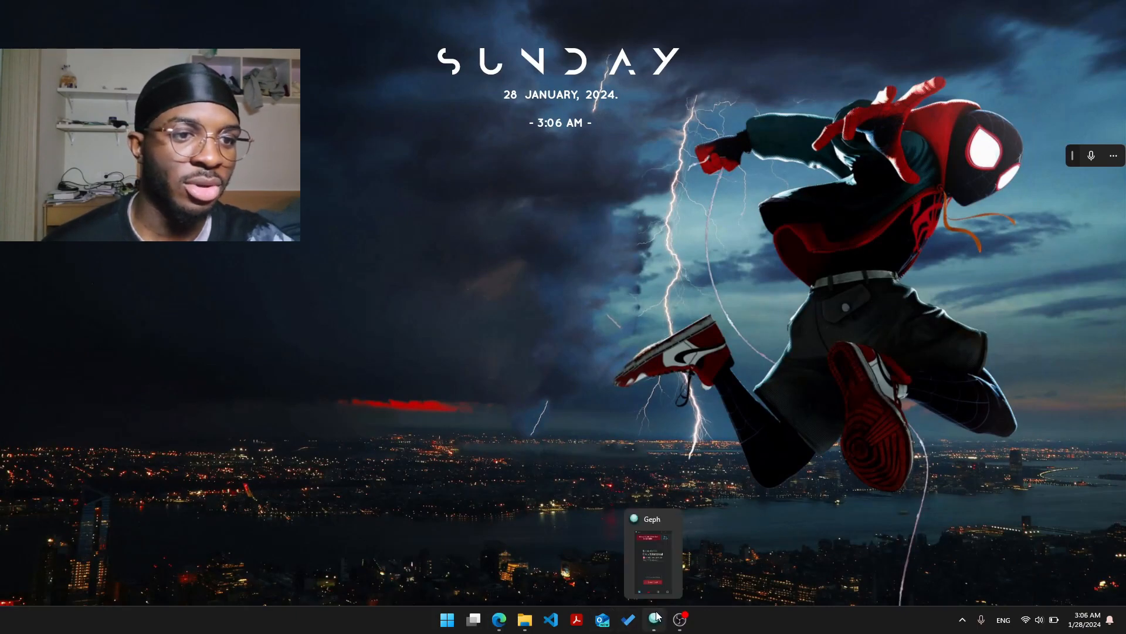
mouse_move(525, 625)
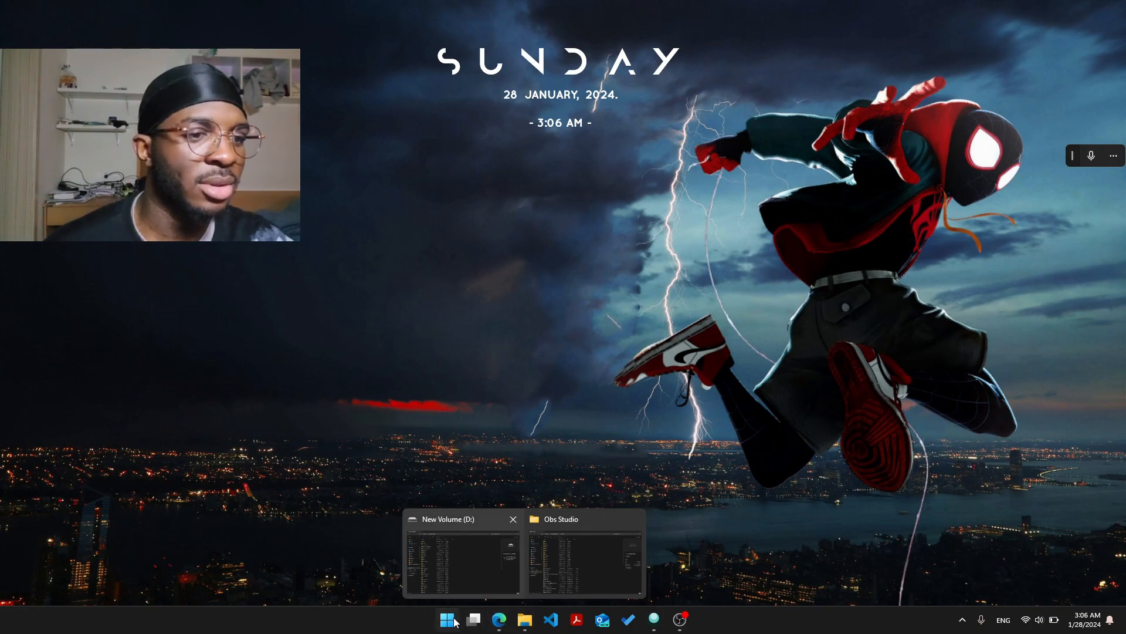
Search the Start menu for 'scp' and open ScpToolkit Driver Installer.
click(447, 620)
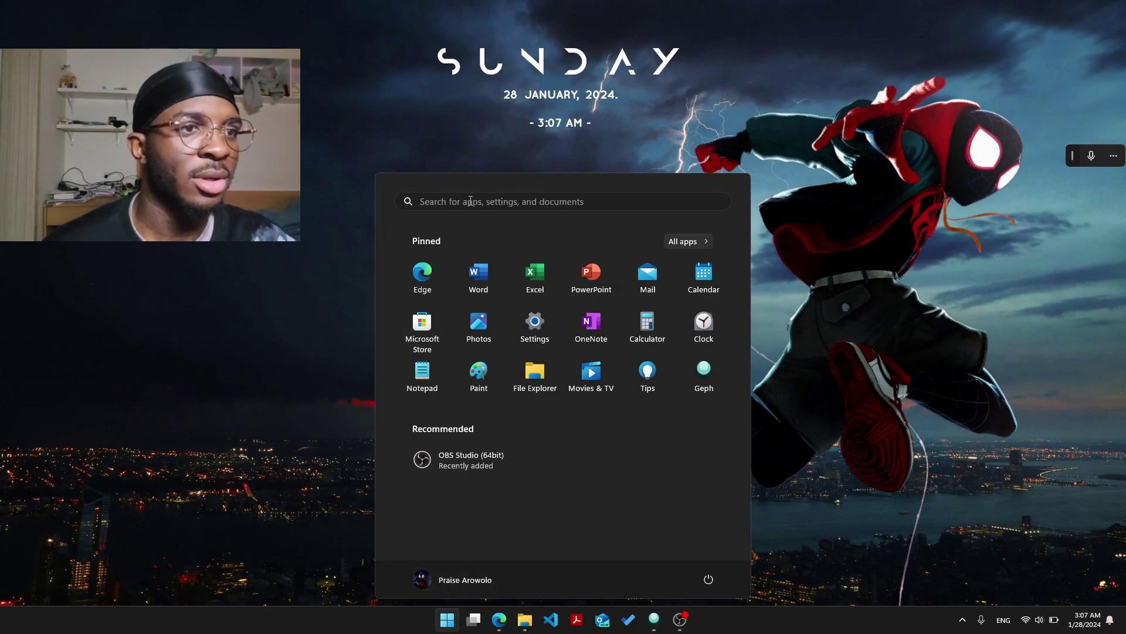
text(sc)
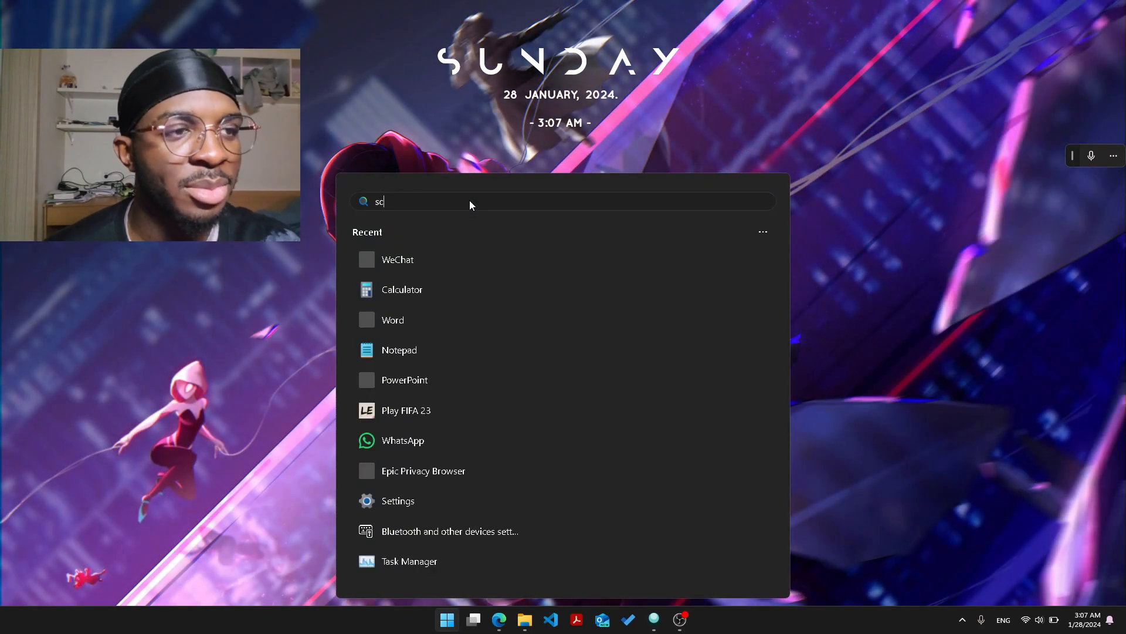
text(p)
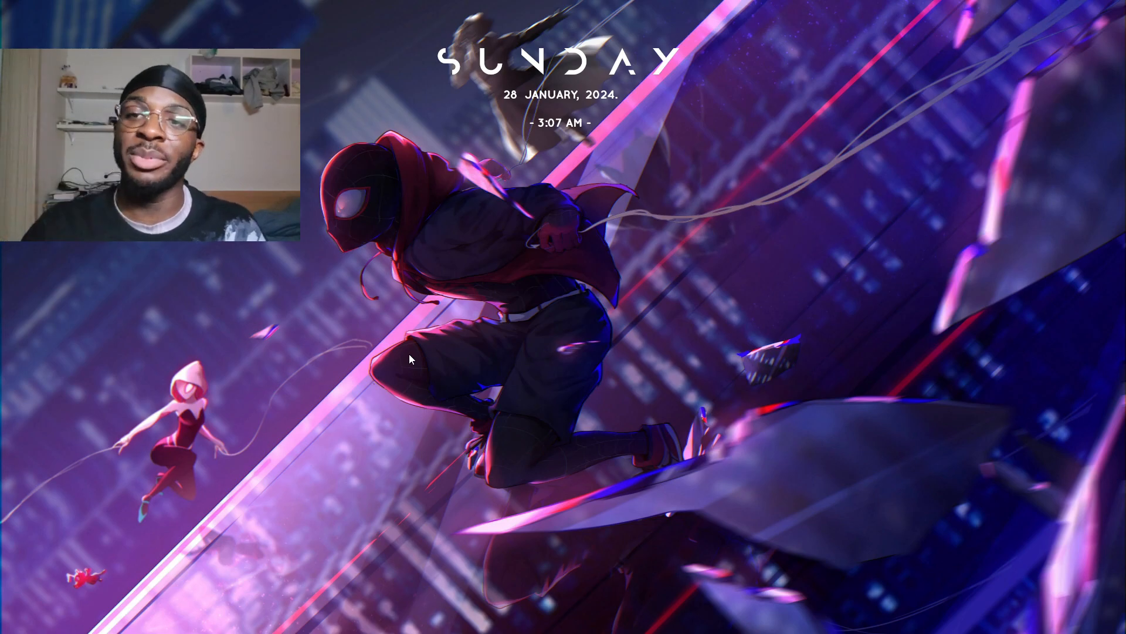
click(447, 619)
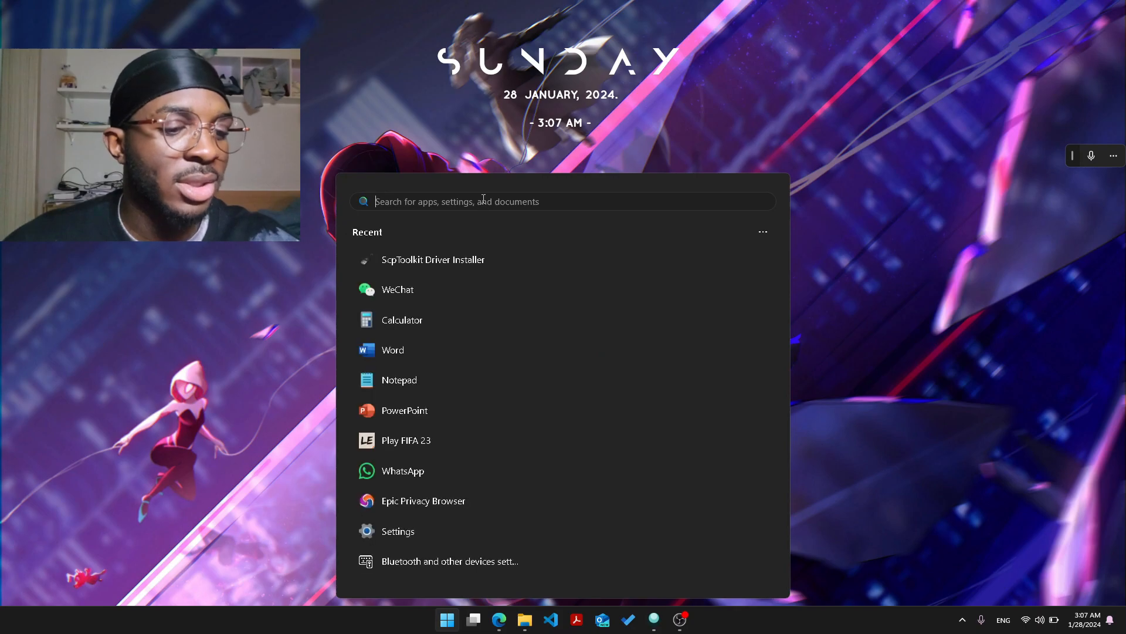
text(scp)
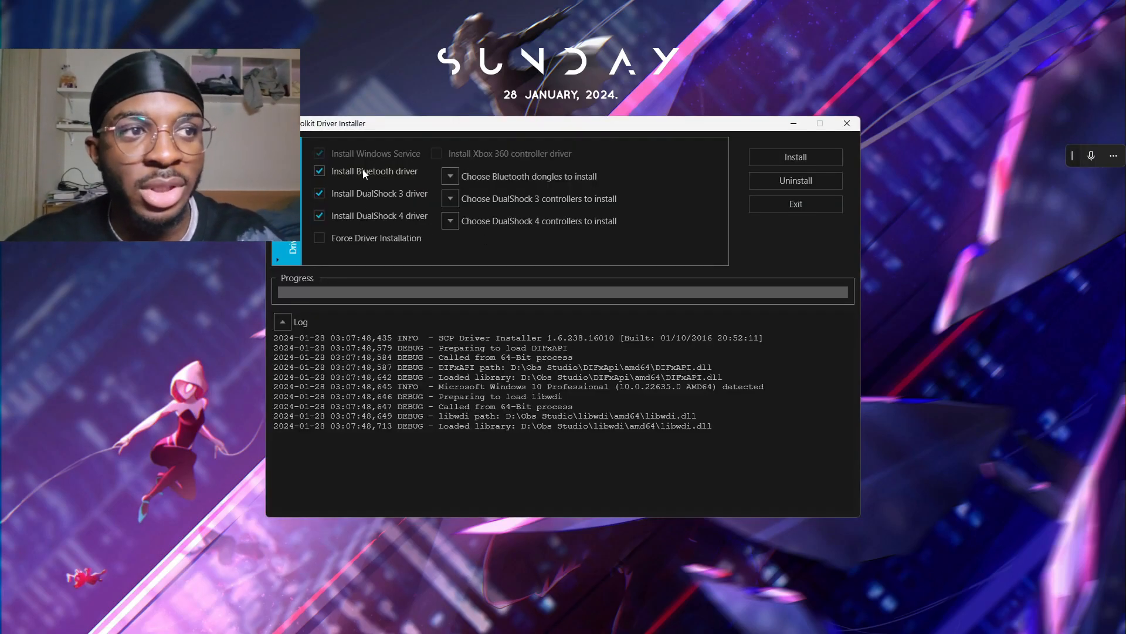
Untick the Bluetooth and DualShock 3 drivers; tick DualShock 4 Wireless Controller Interfaces 3 and 0.
click(319, 171)
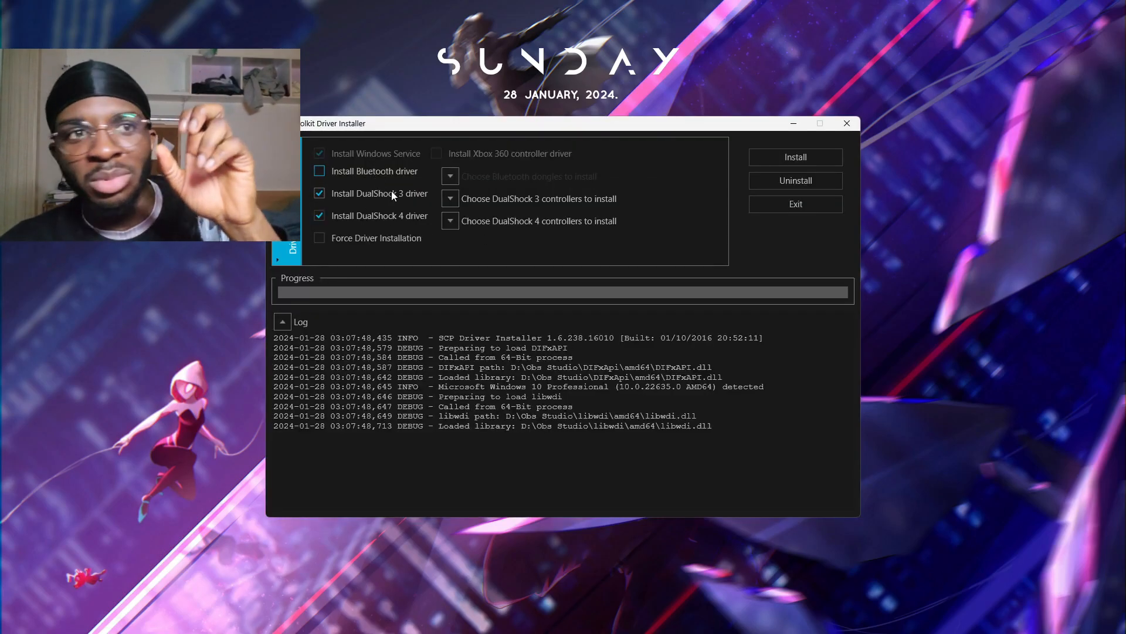
click(319, 193)
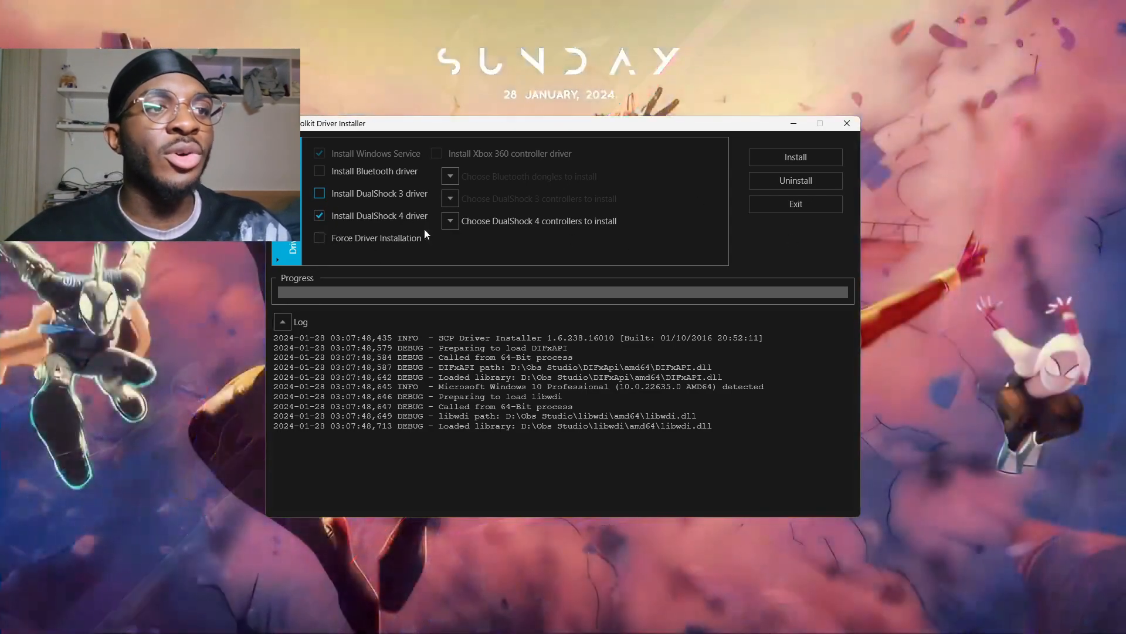
click(450, 221)
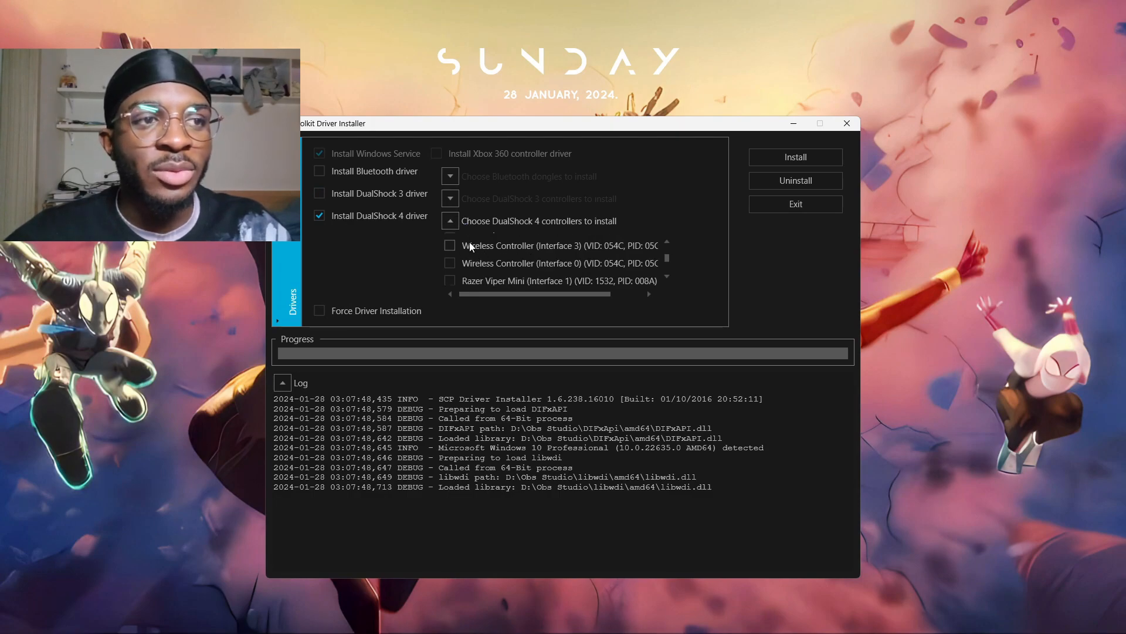
click(449, 245)
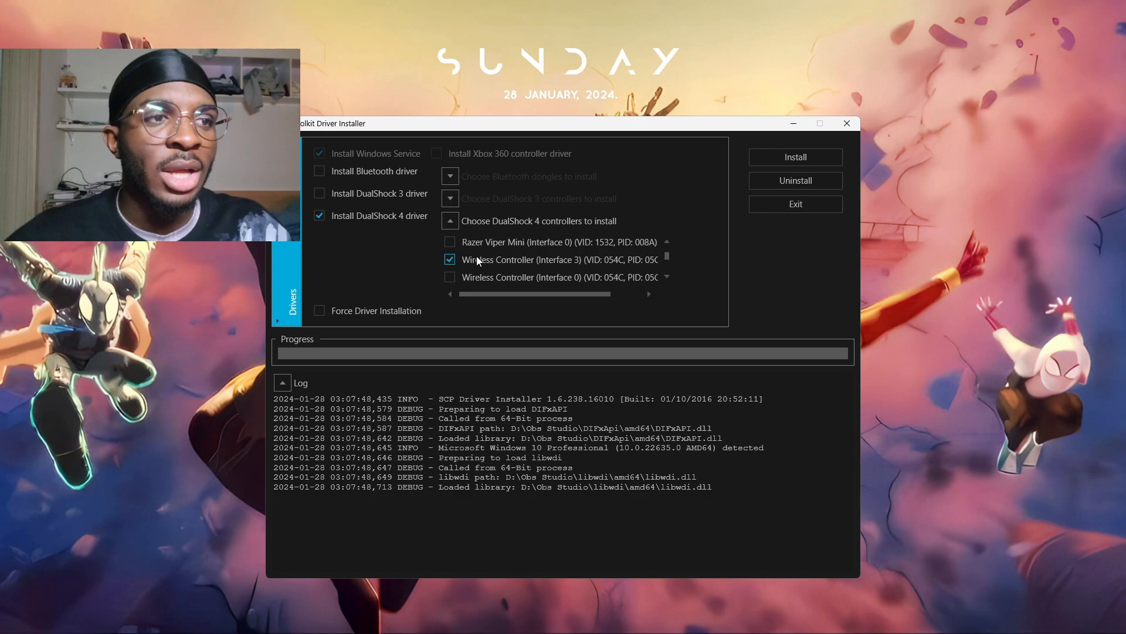
click(449, 277)
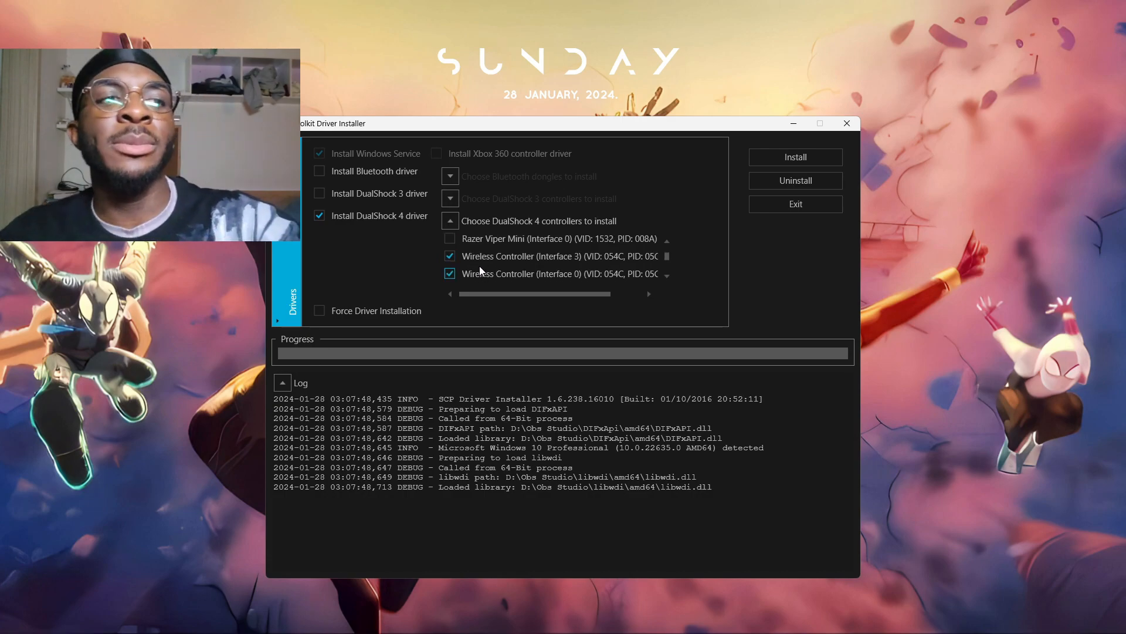
mouse_move(512, 268)
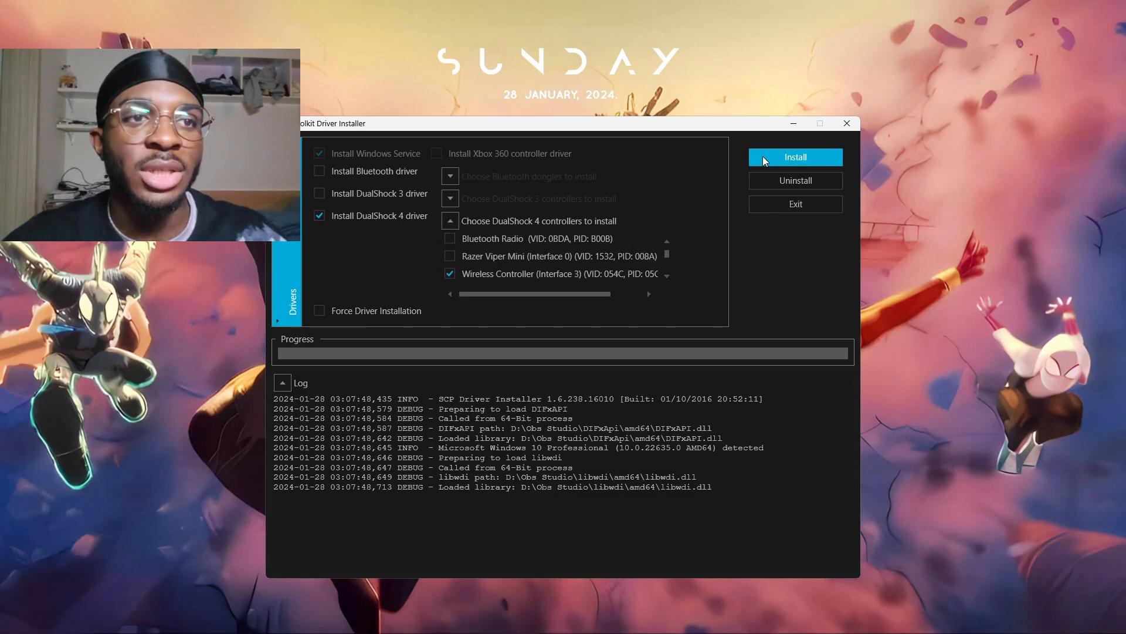
Run the DualShock 4 driver install and approve the Windows Security device software prompt.
click(795, 157)
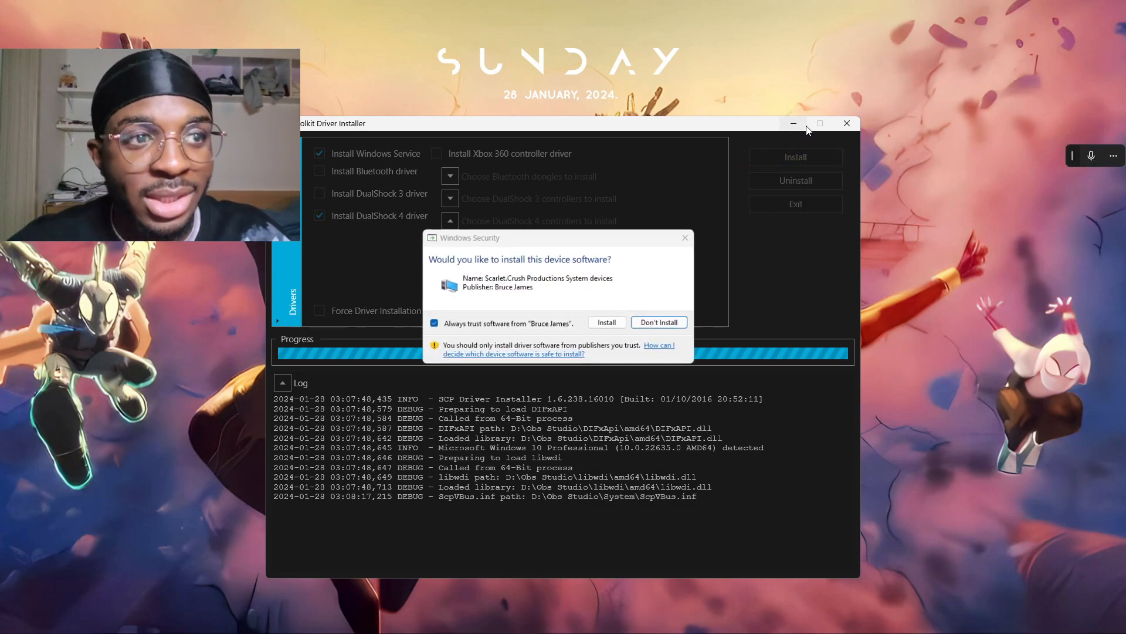
click(607, 322)
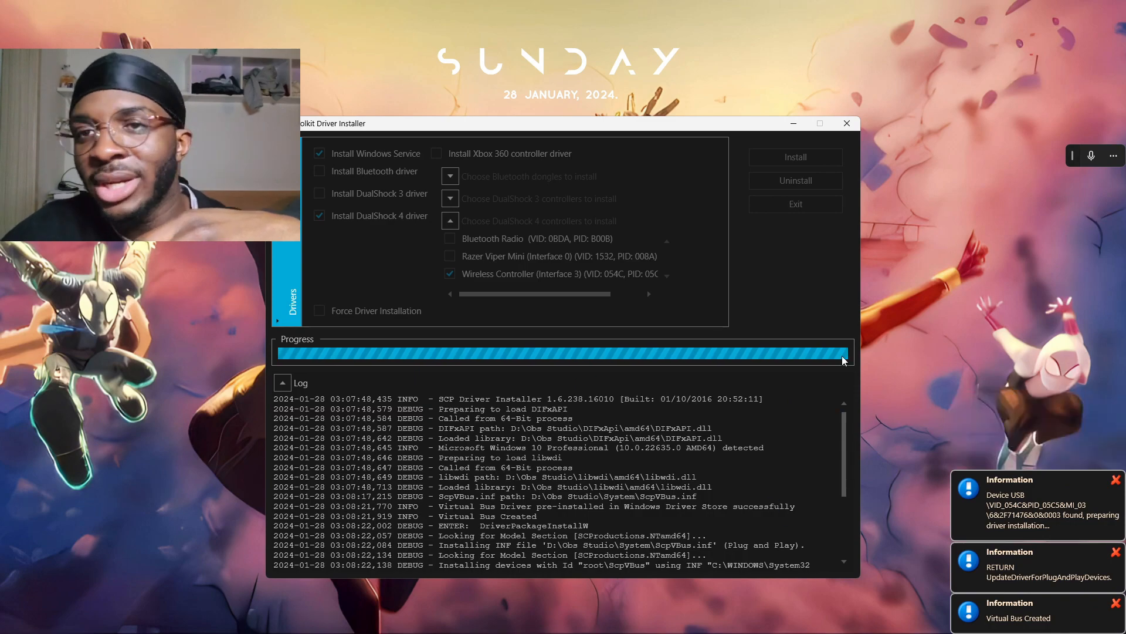
mouse_move(883, 528)
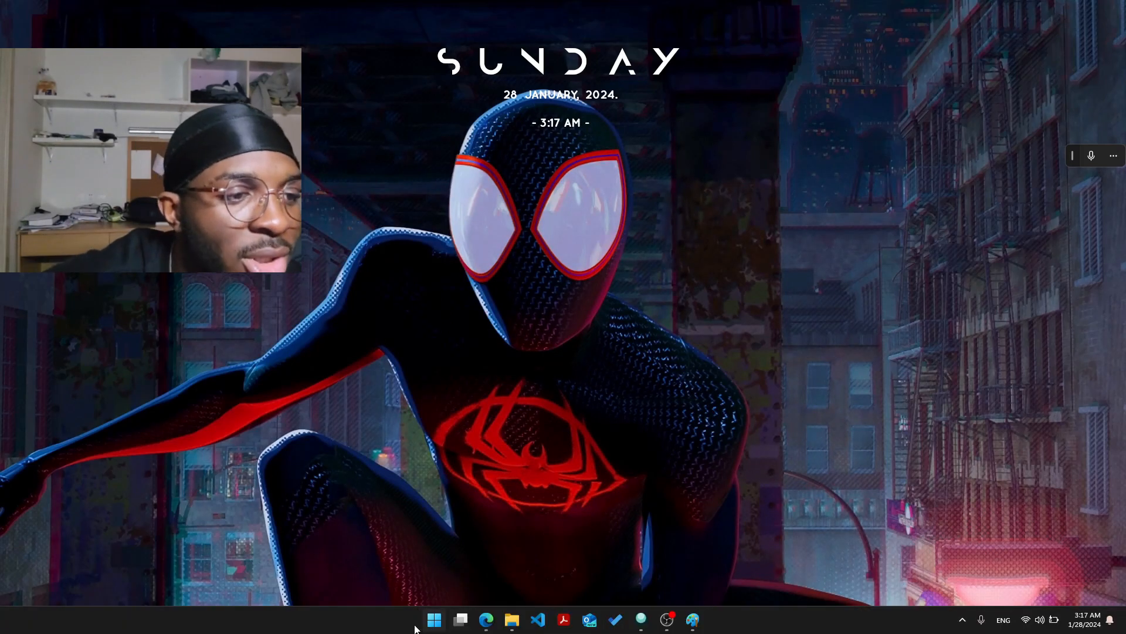
Reopen ScpToolkit Driver Installer by searching 'scpToolkit Driver Installer' from Start.
click(434, 620)
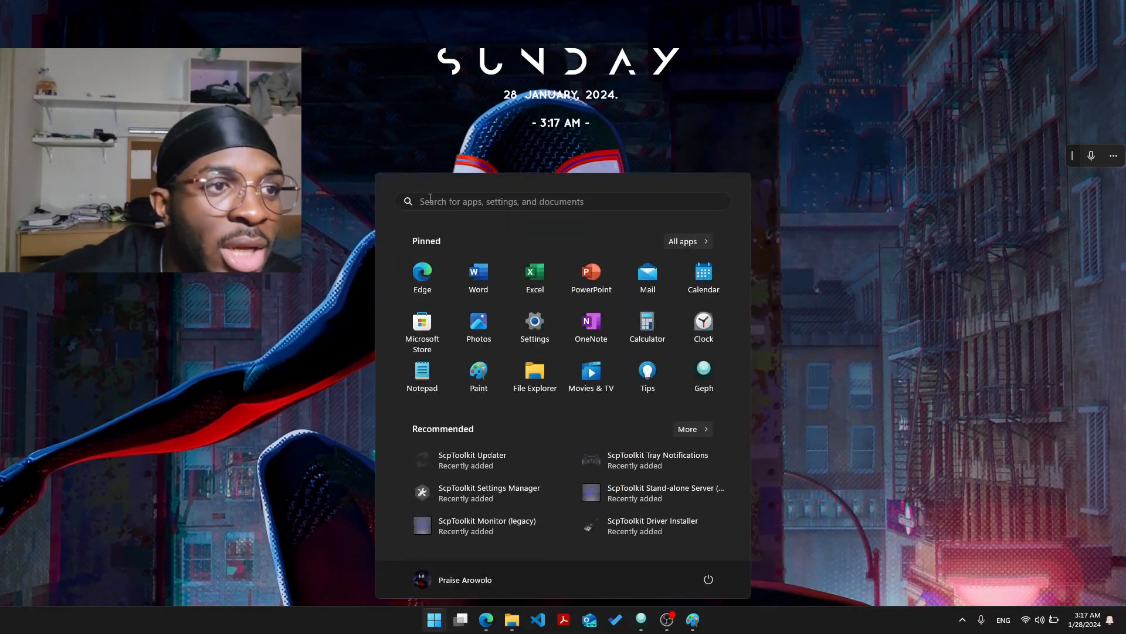
text(s)
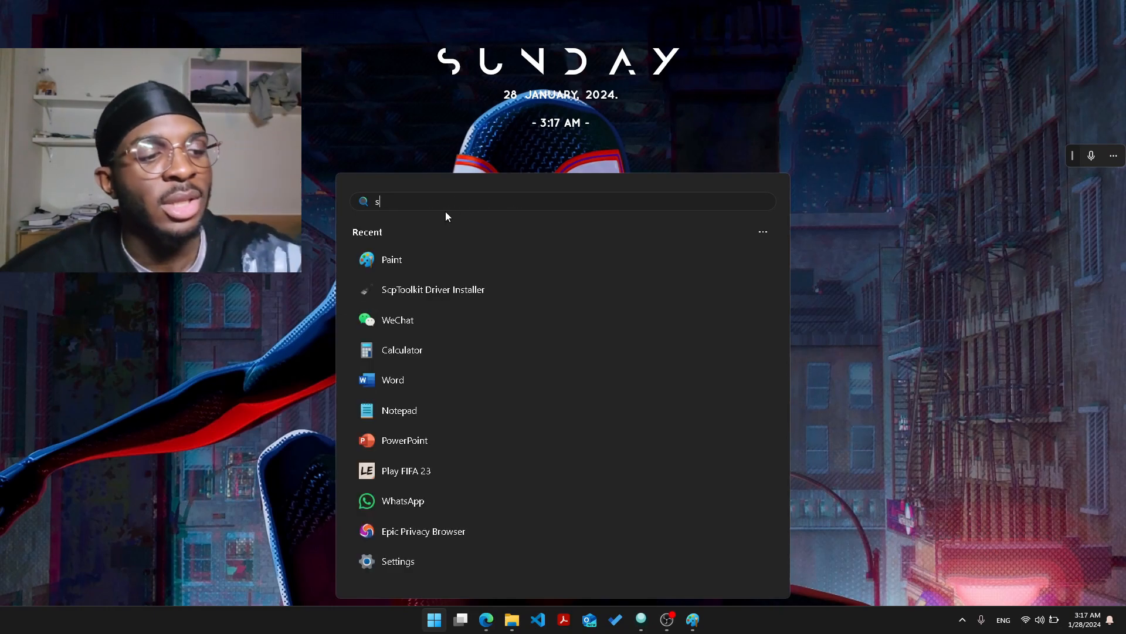
text(cpToolkit Driver Installer)
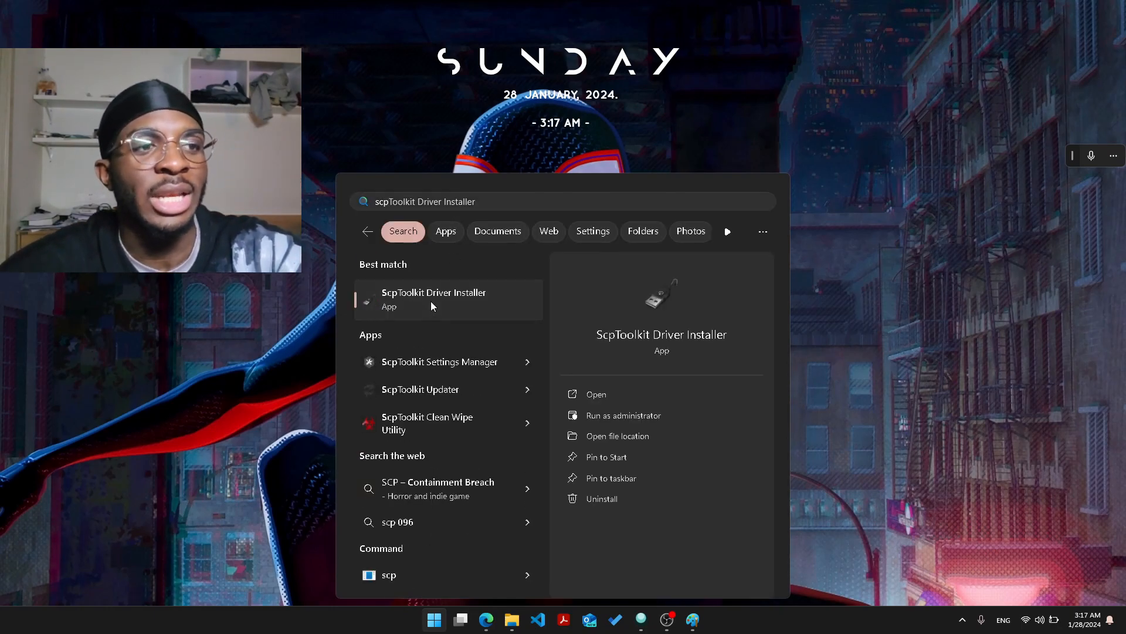
click(433, 299)
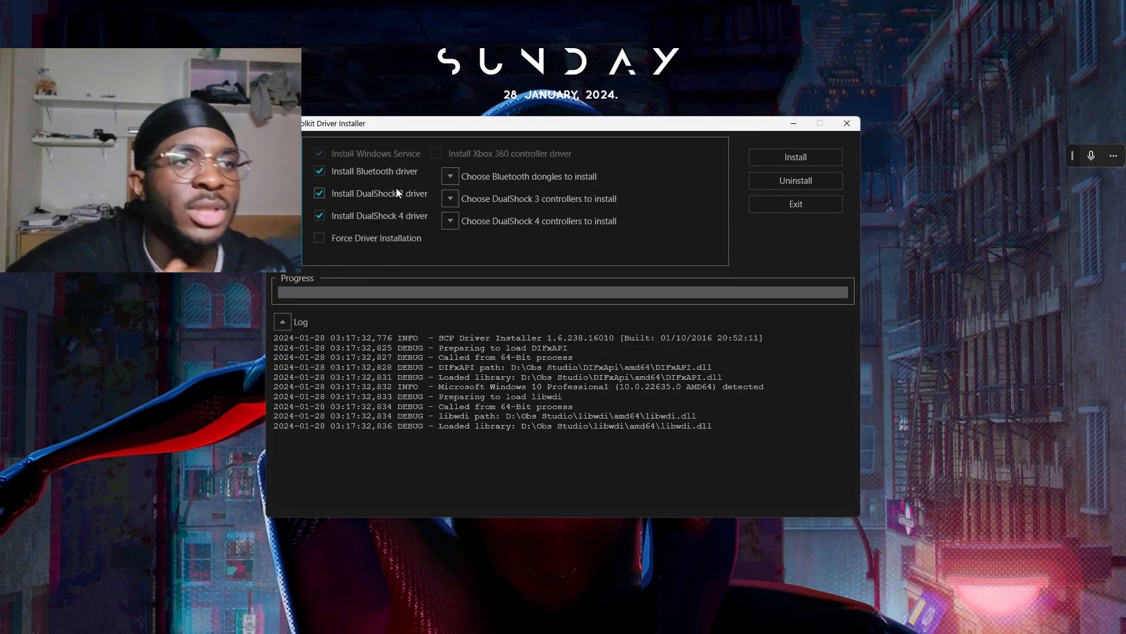
Exit the ScpToolkit Driver Installer so only the desktop remains visible.
click(319, 171)
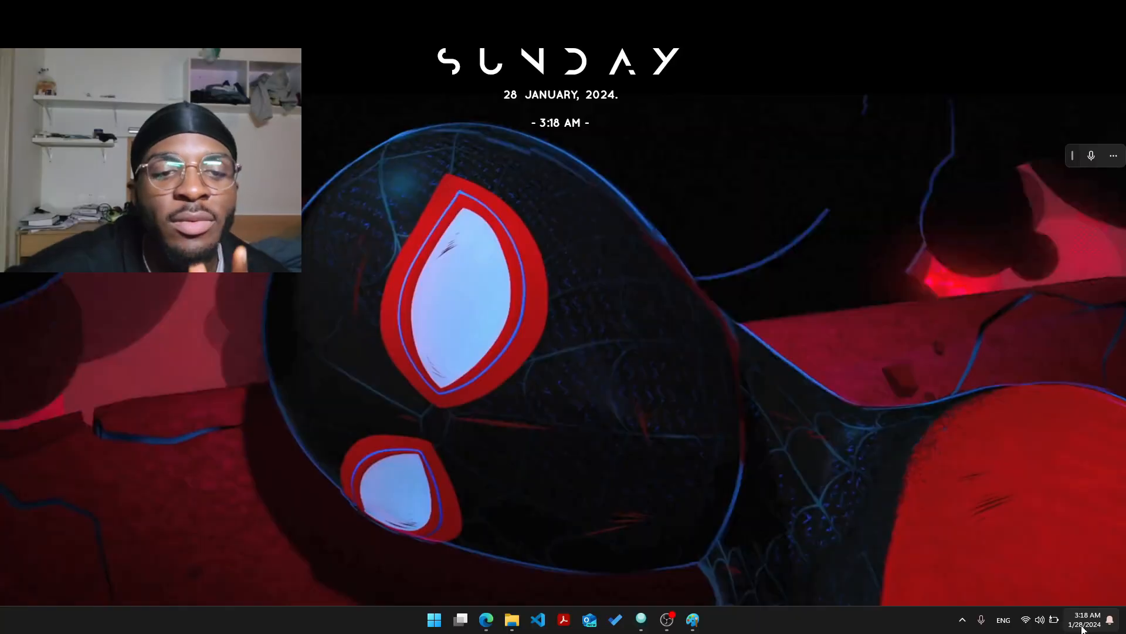
mouse_move(1055, 619)
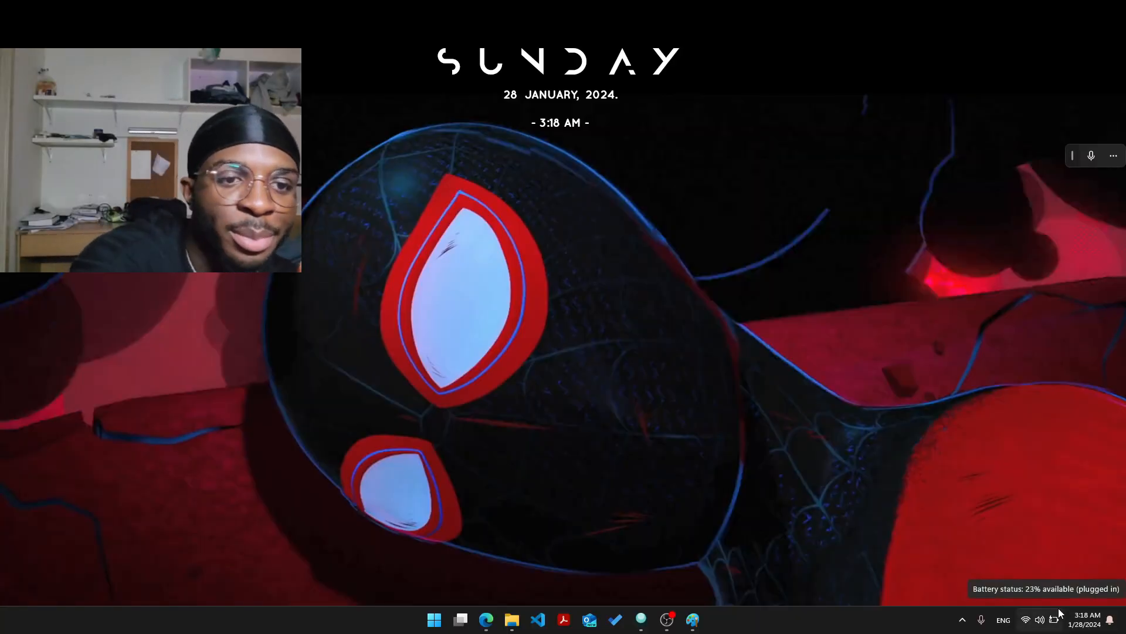